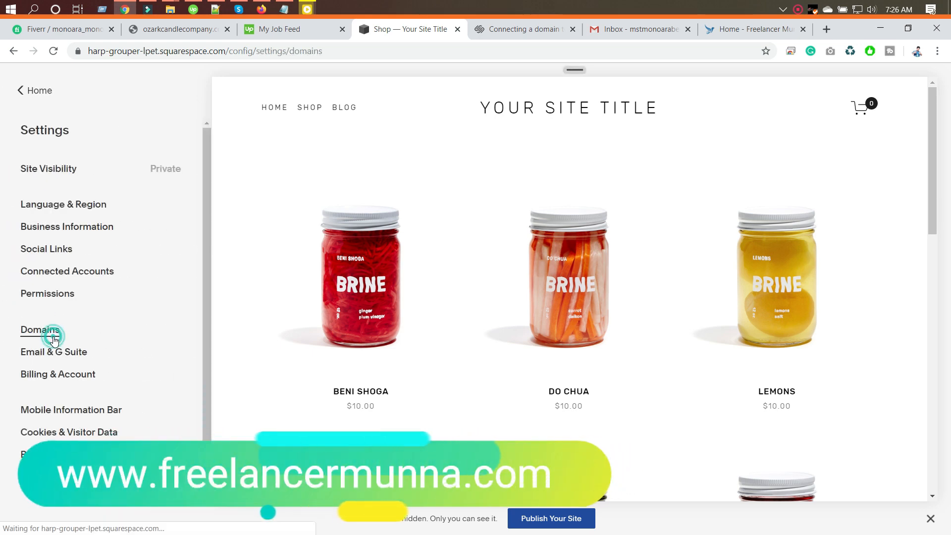
Reach Settings > Domains > Use a Domain I Own, then start a new browser tab.
left_click(40, 329)
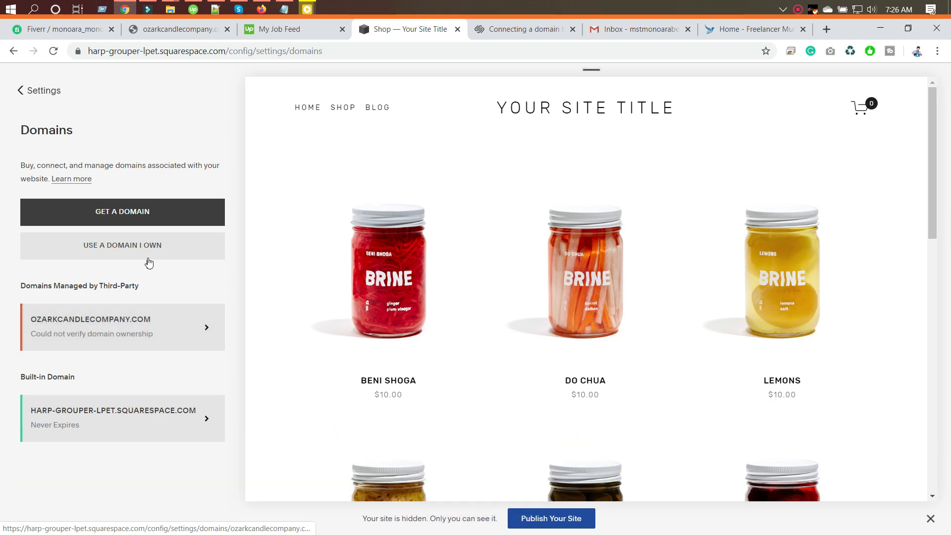
mouse_move(135, 252)
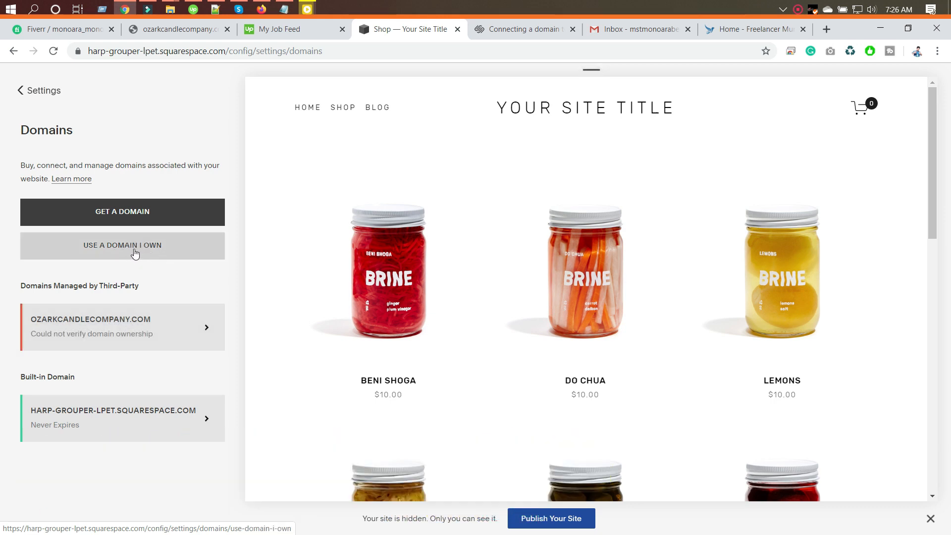
left_click(122, 245)
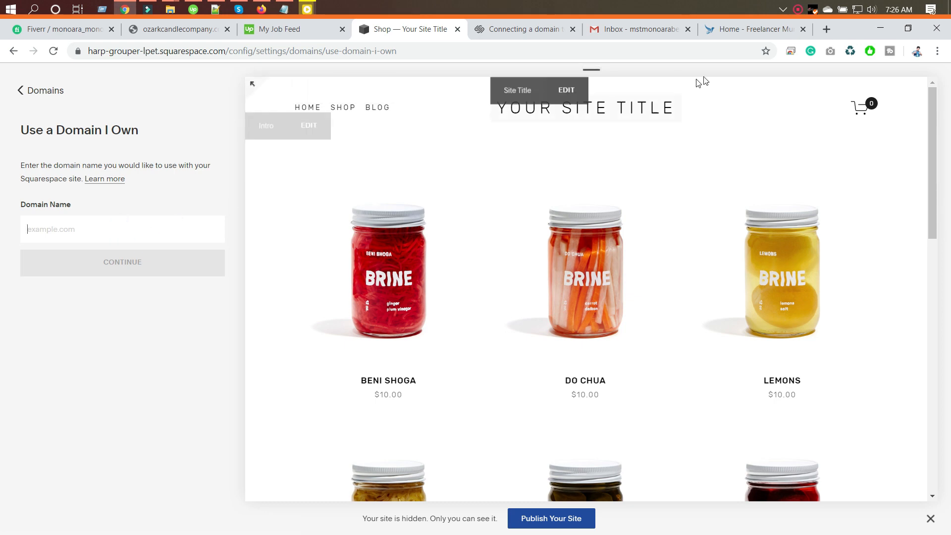
left_click(826, 29)
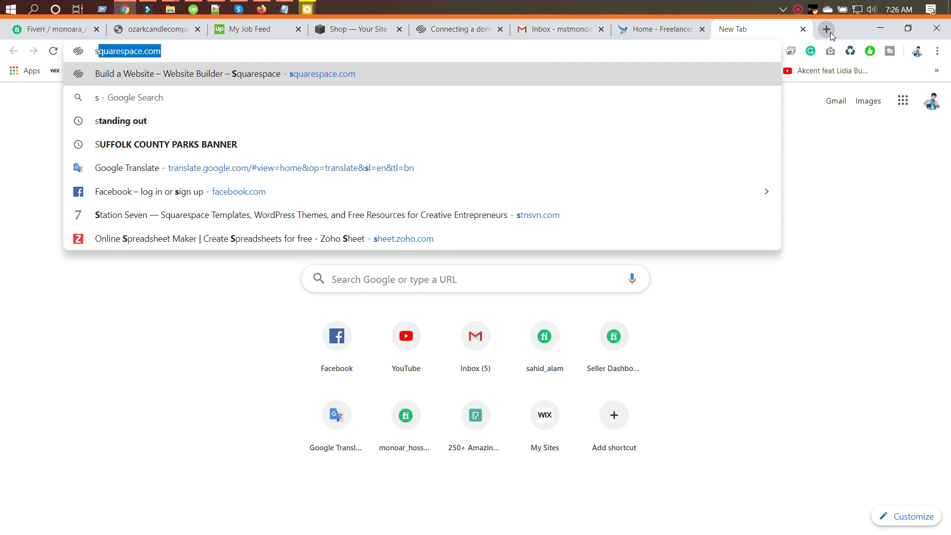
Go to namecheap.com and sign into the Namecheap account.
type("namecheap")
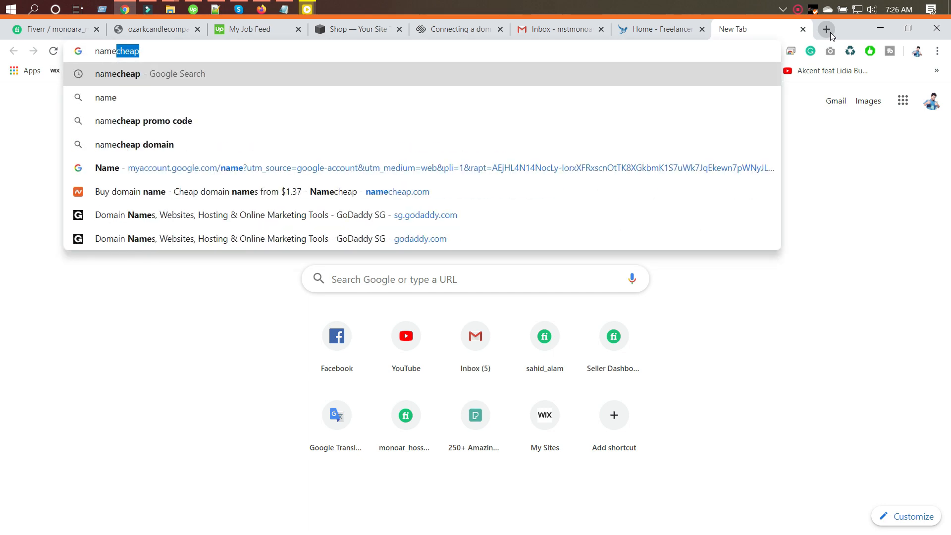
key("Return")
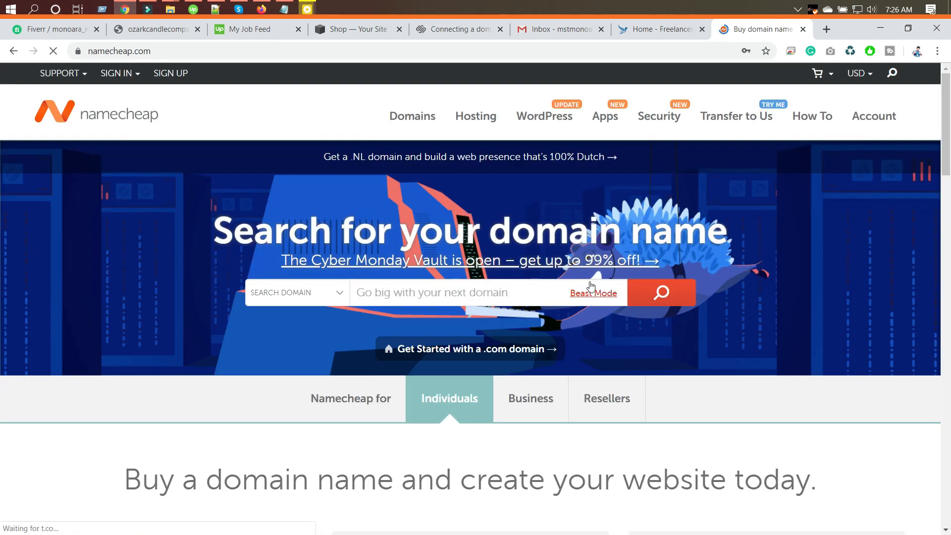
left_click(116, 72)
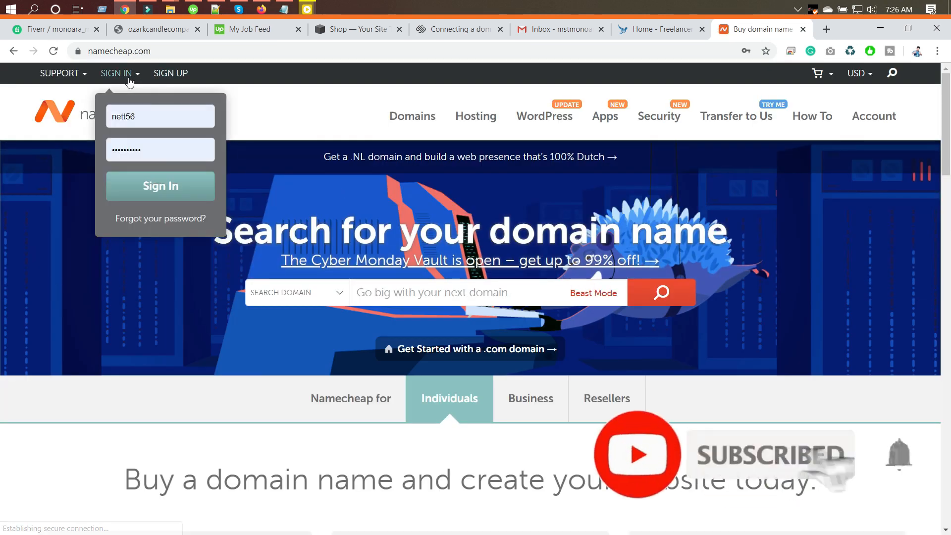
left_click(161, 186)
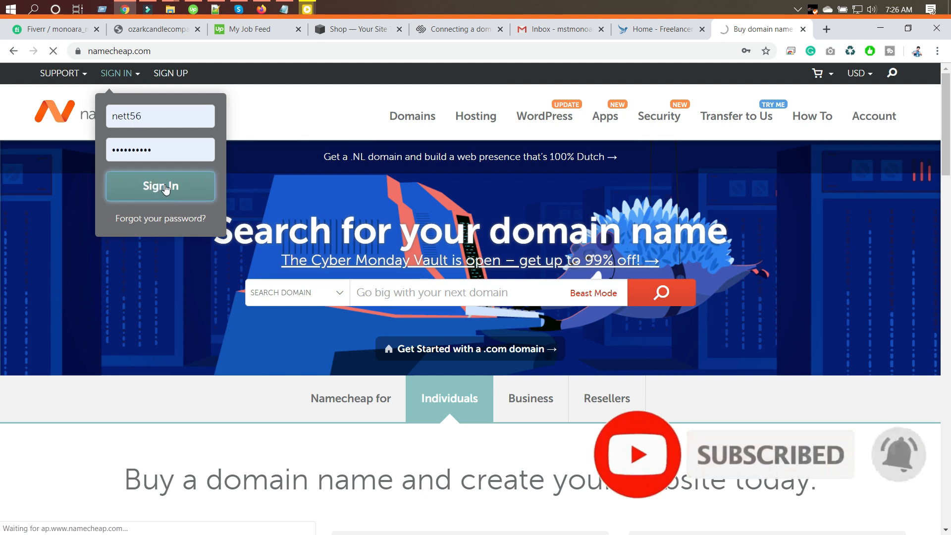
left_click(160, 185)
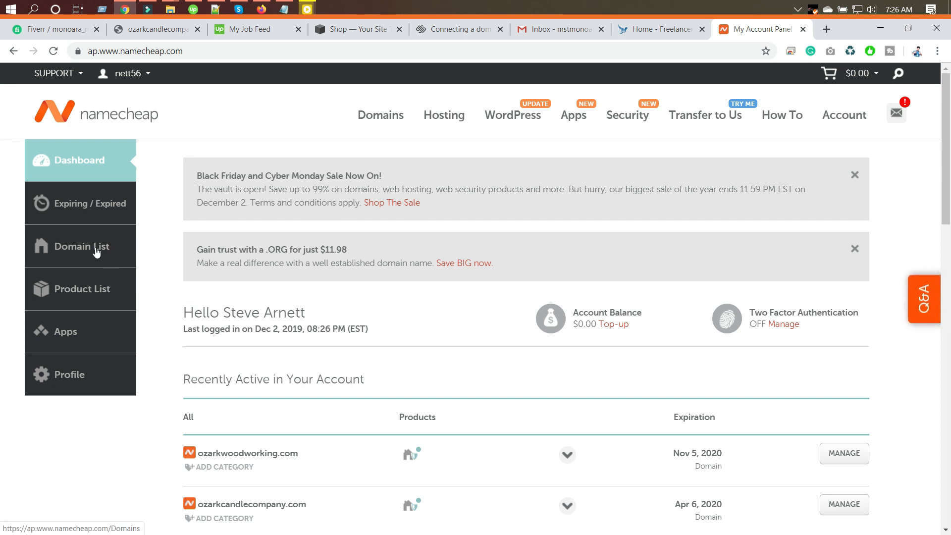
Show the Domain List of registered domains from the account sidebar.
left_click(83, 246)
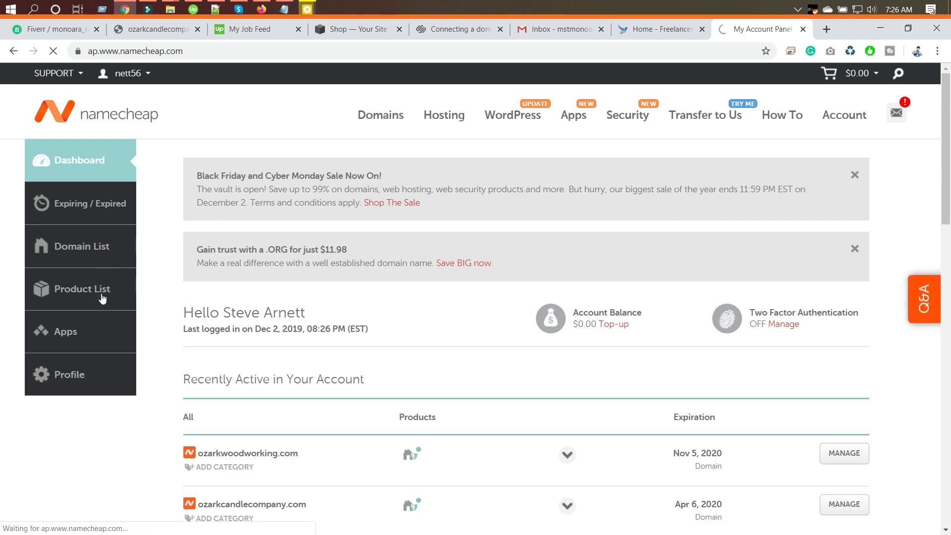
left_click(79, 288)
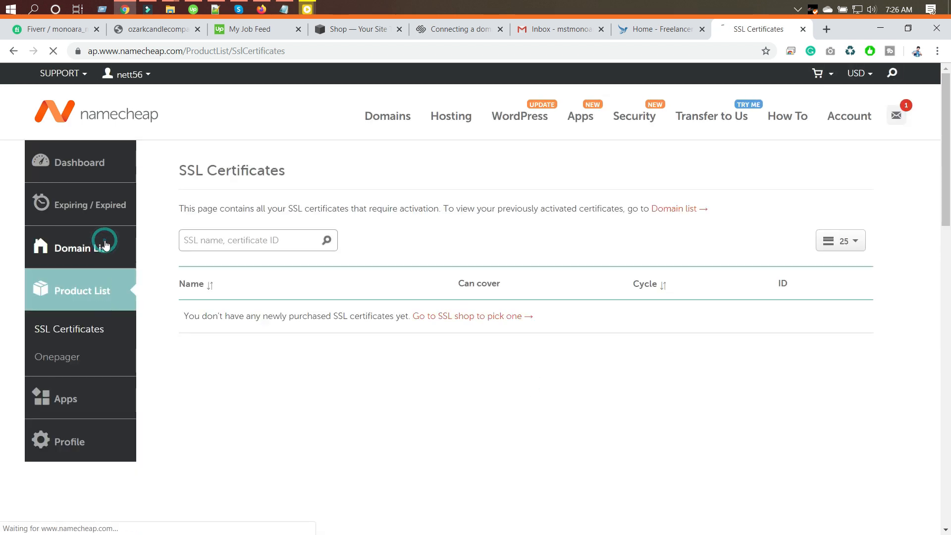
left_click(79, 247)
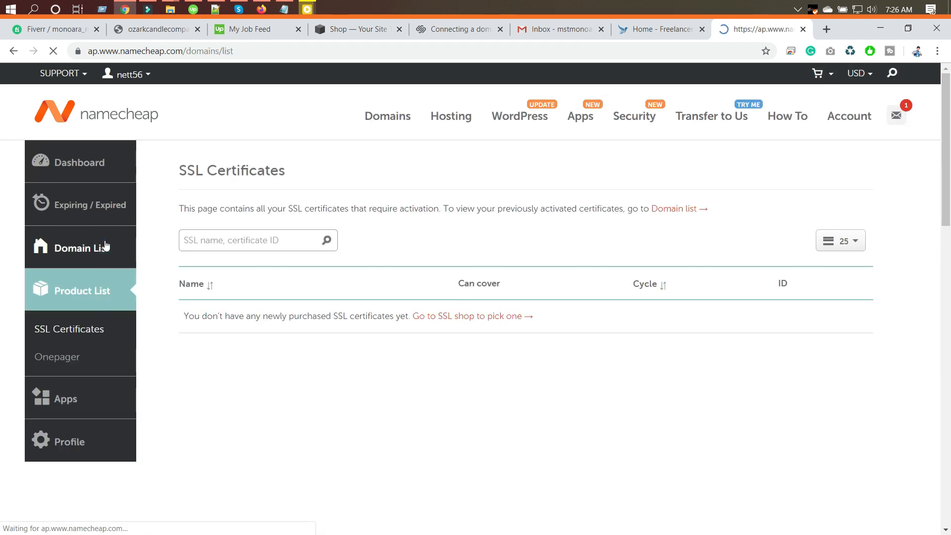
left_click(79, 248)
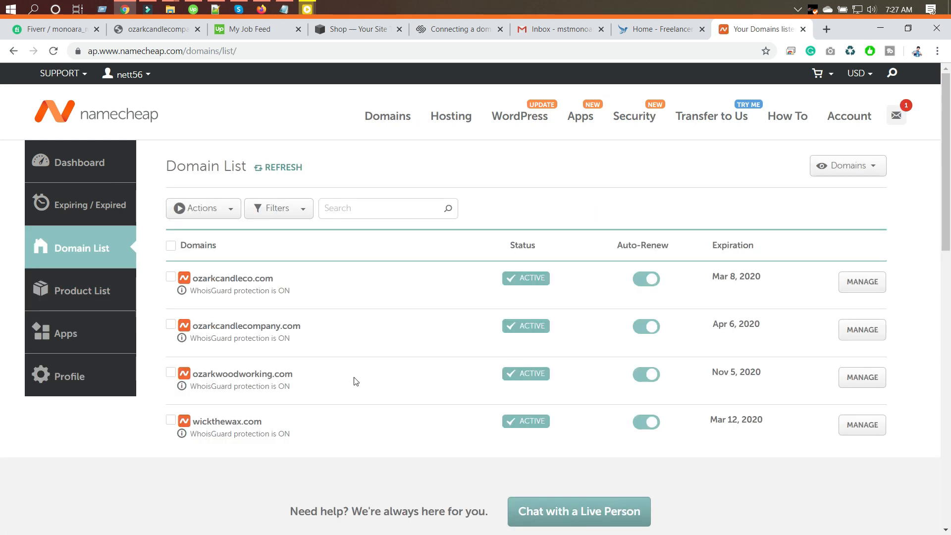
mouse_move(366, 339)
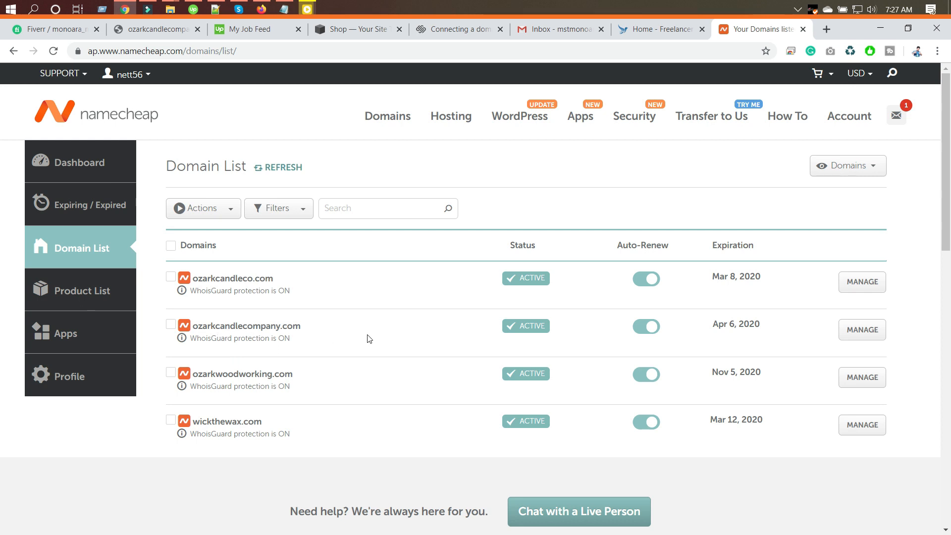
Manage ozarkcandlecompany.com and show its Advanced DNS host records.
left_click(862, 329)
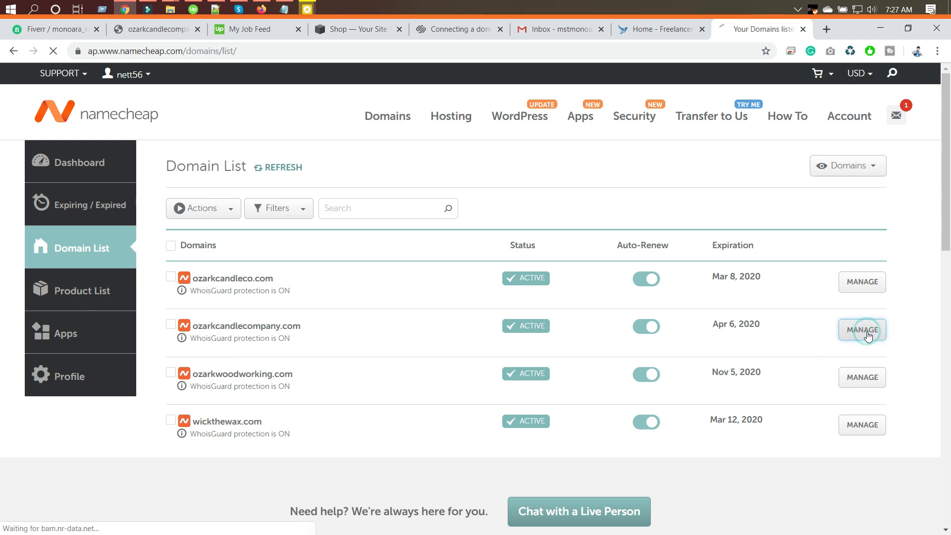
left_click(861, 330)
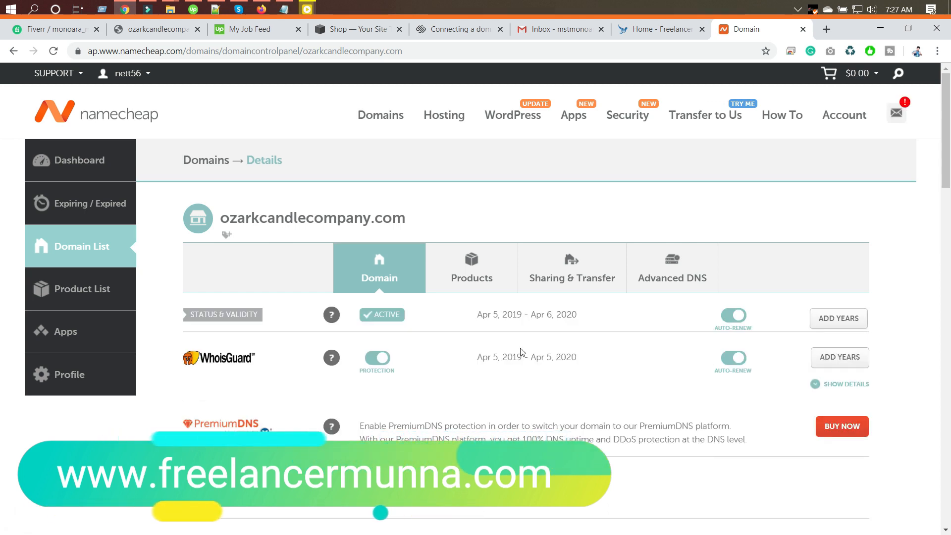
mouse_move(678, 316)
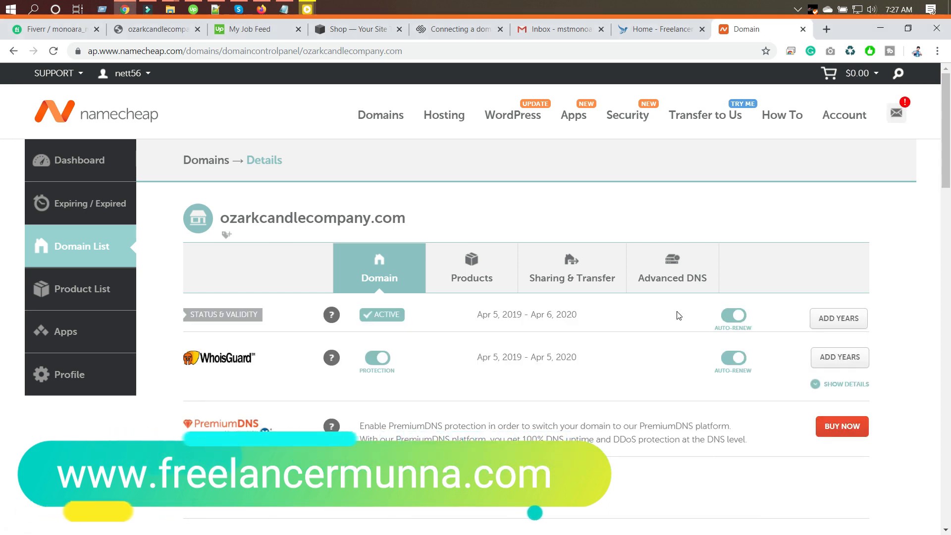
left_click(672, 278)
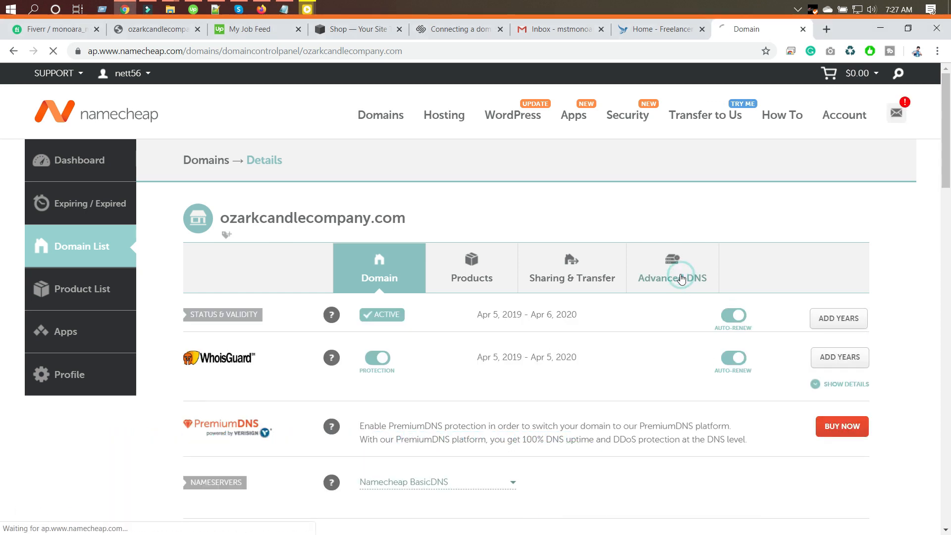
left_click(672, 268)
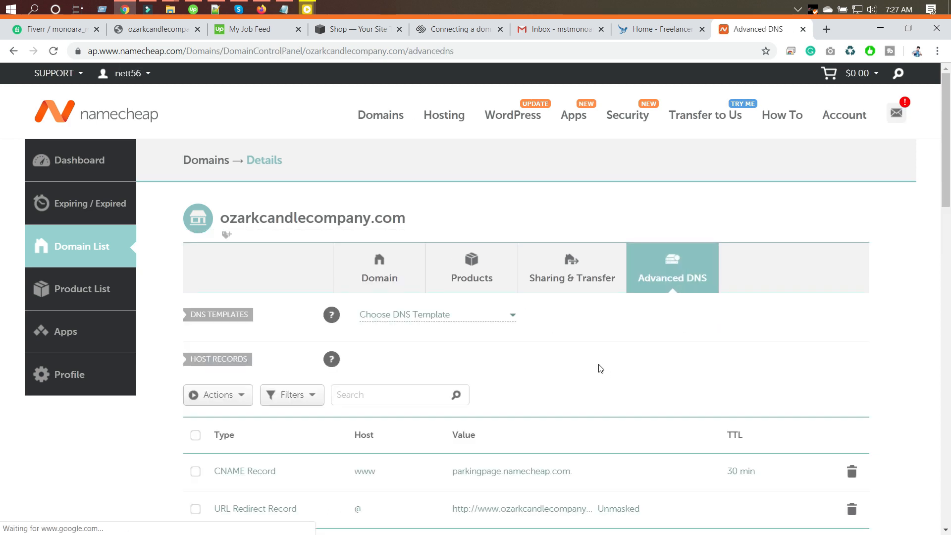
scroll("down", 3)
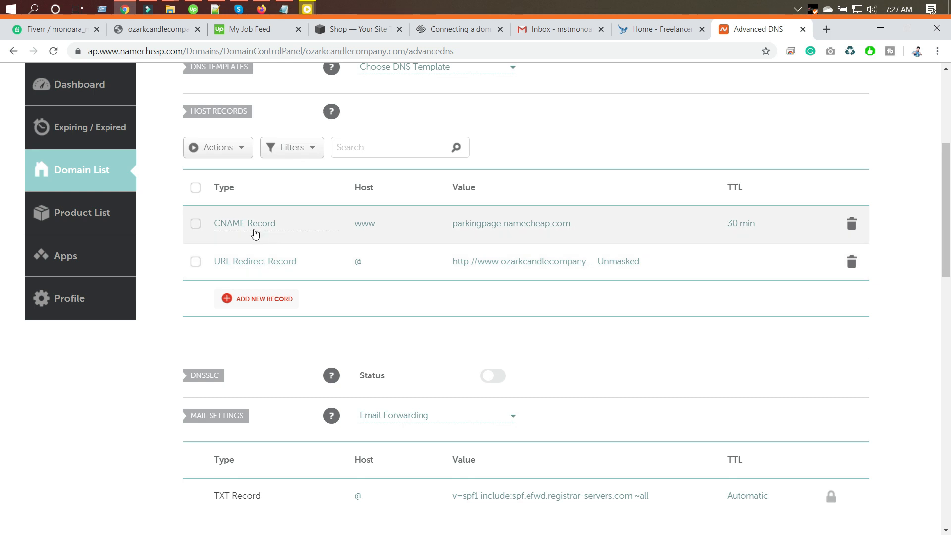
mouse_move(614, 348)
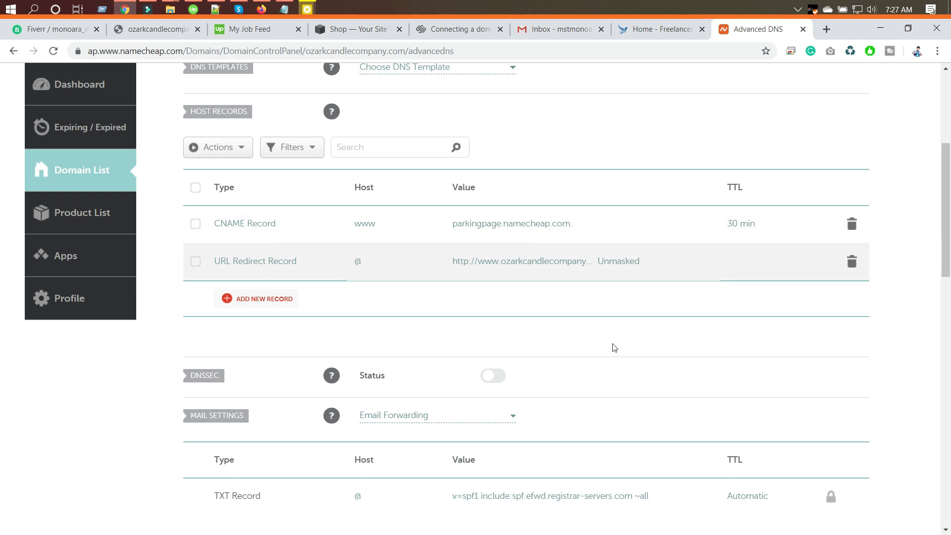
mouse_move(326, 288)
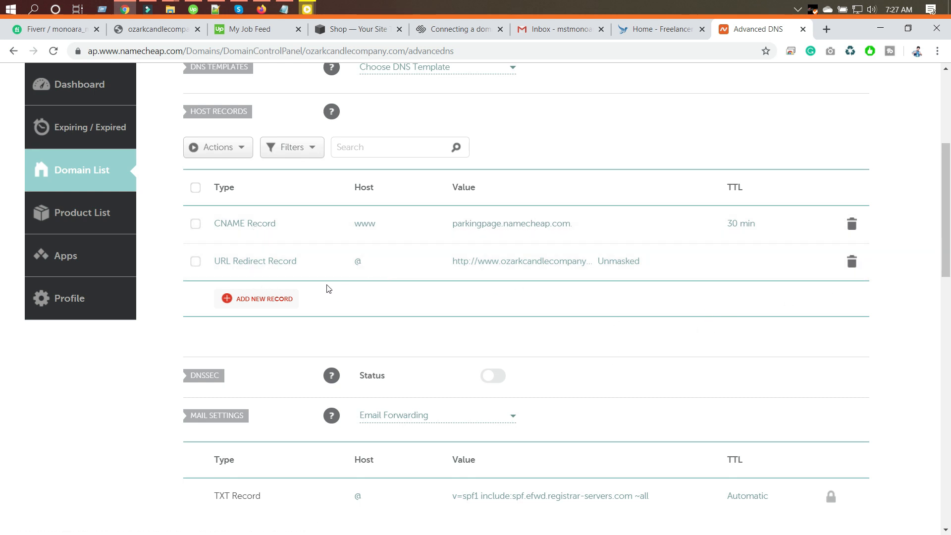
Delete the URL Redirect Record and confirm, leaving only the www CNAME.
left_click(852, 262)
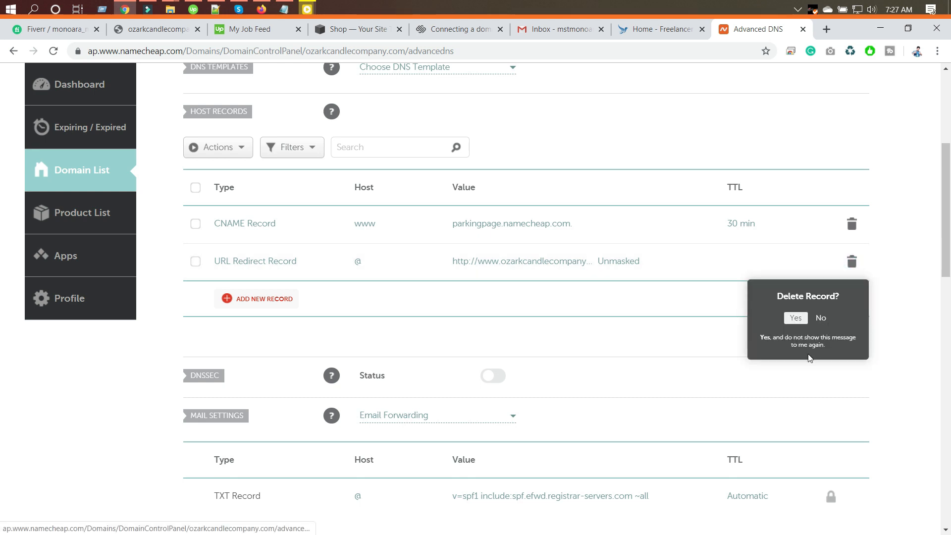
left_click(796, 317)
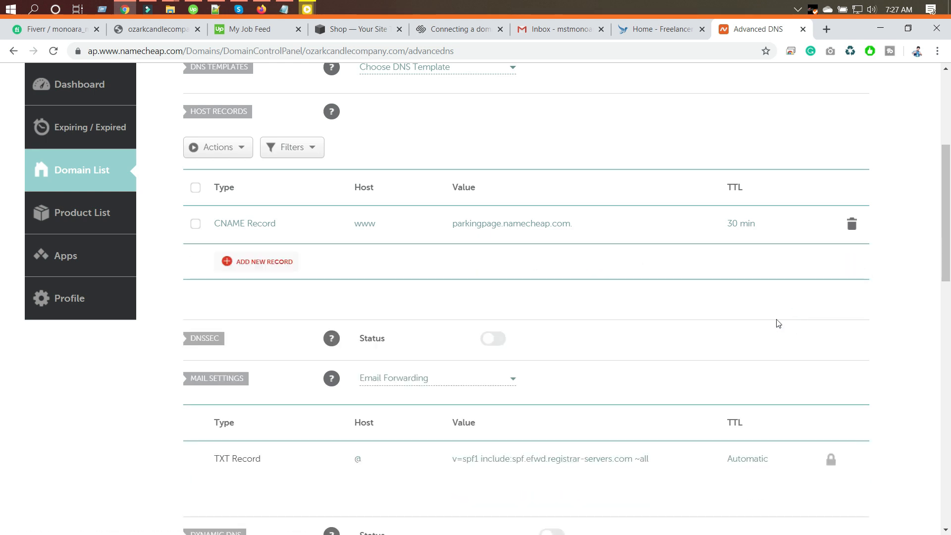
mouse_move(266, 264)
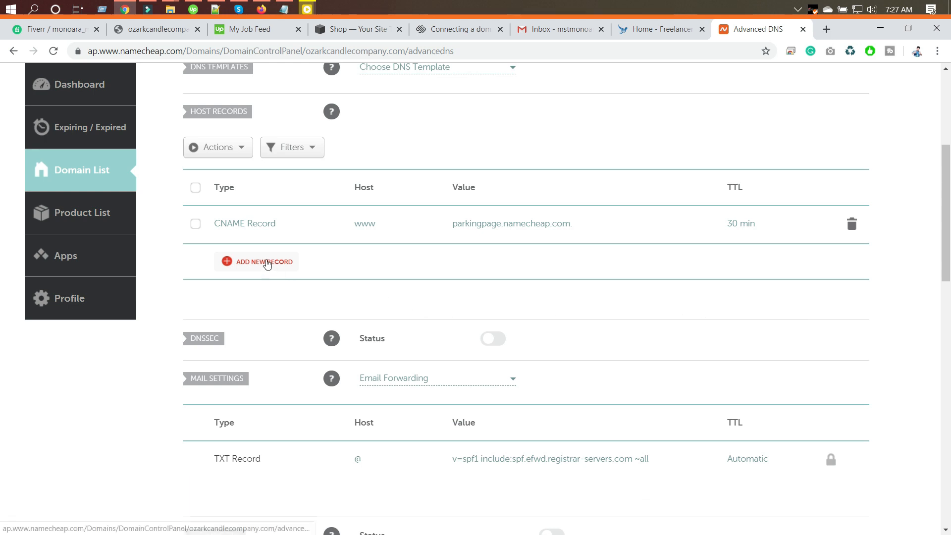
Add a new blank host record and set its type to CNAME Record.
left_click(264, 261)
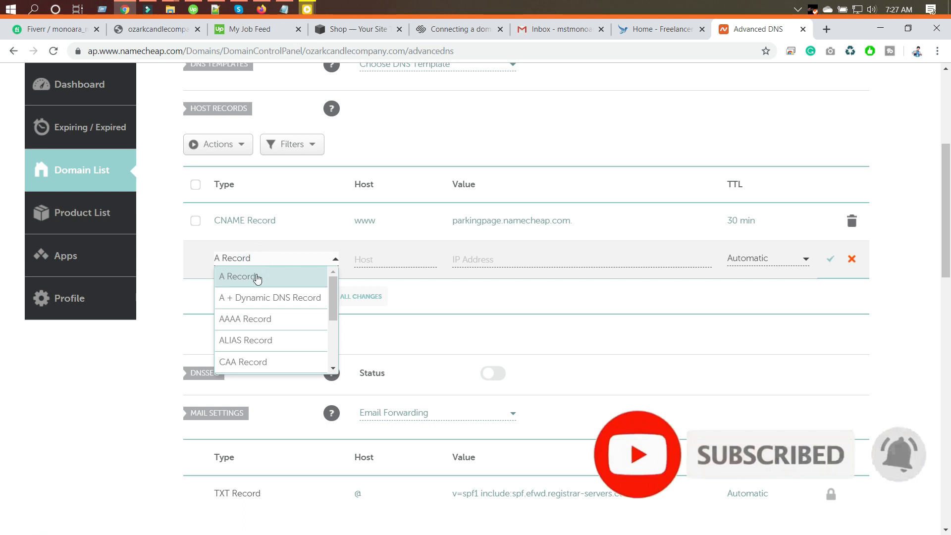
left_click(239, 277)
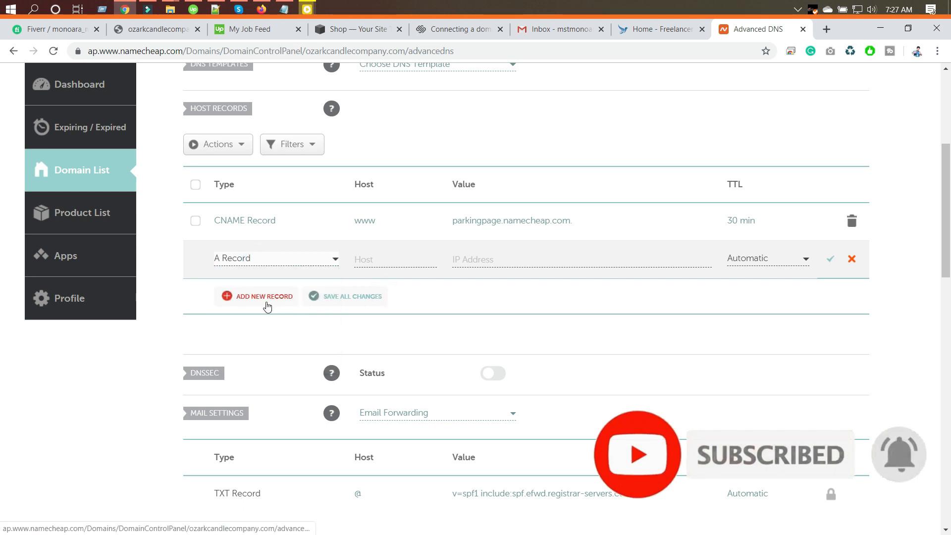
left_click(276, 258)
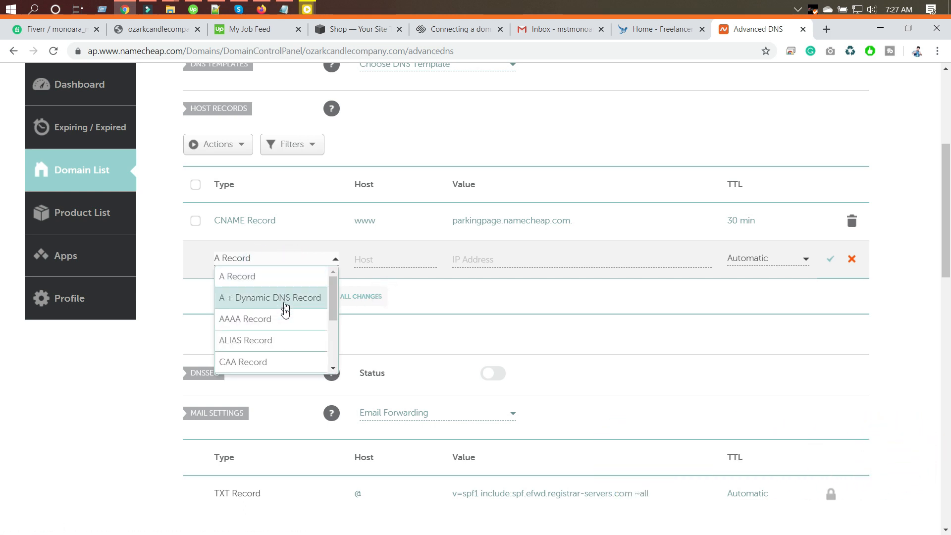
scroll("down", 3)
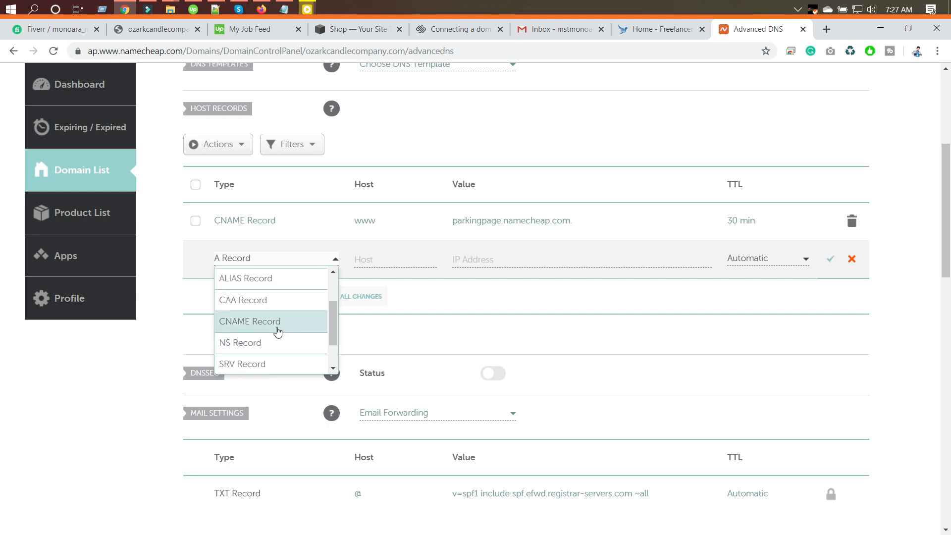
left_click(249, 321)
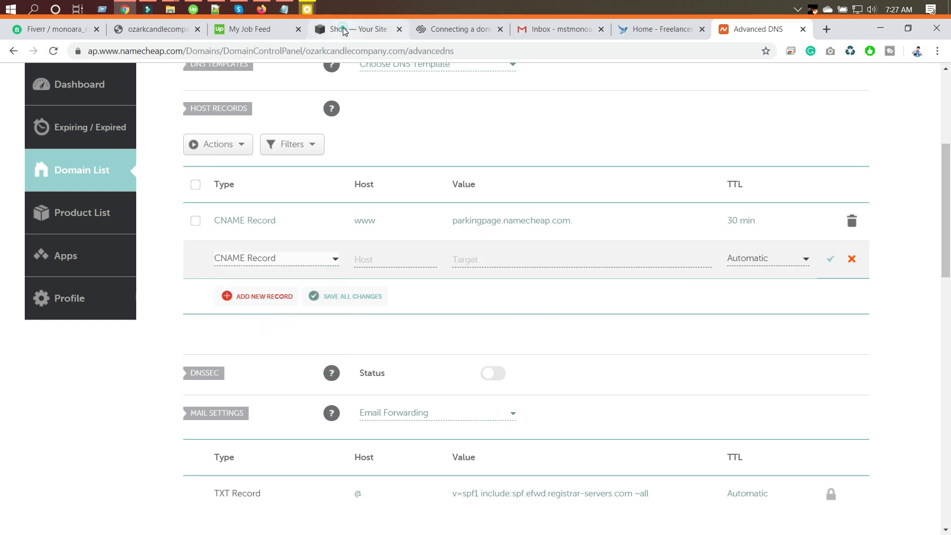
Back in Squarespace Domains, select the third-party domain entry ozarkcandlecompany.com.
left_click(355, 29)
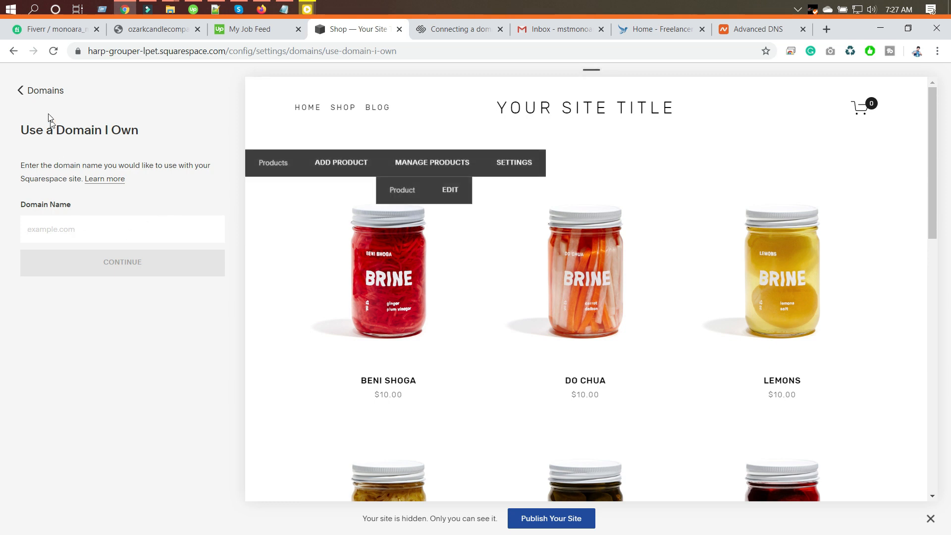
left_click(20, 90)
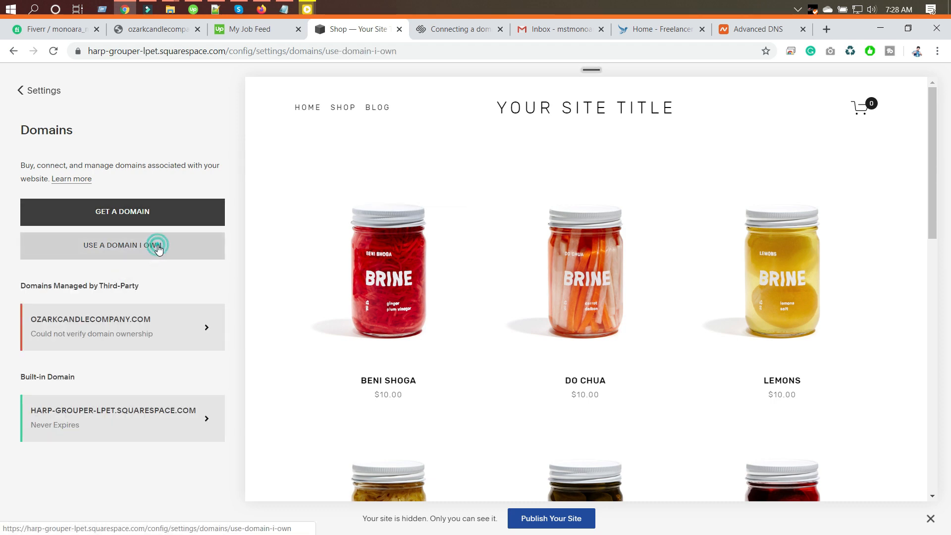
left_click(122, 245)
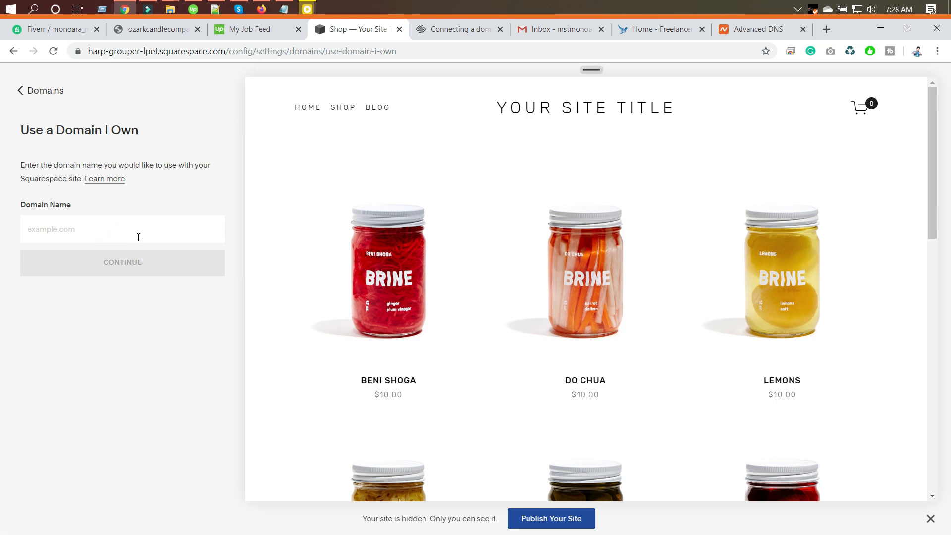
left_click(46, 90)
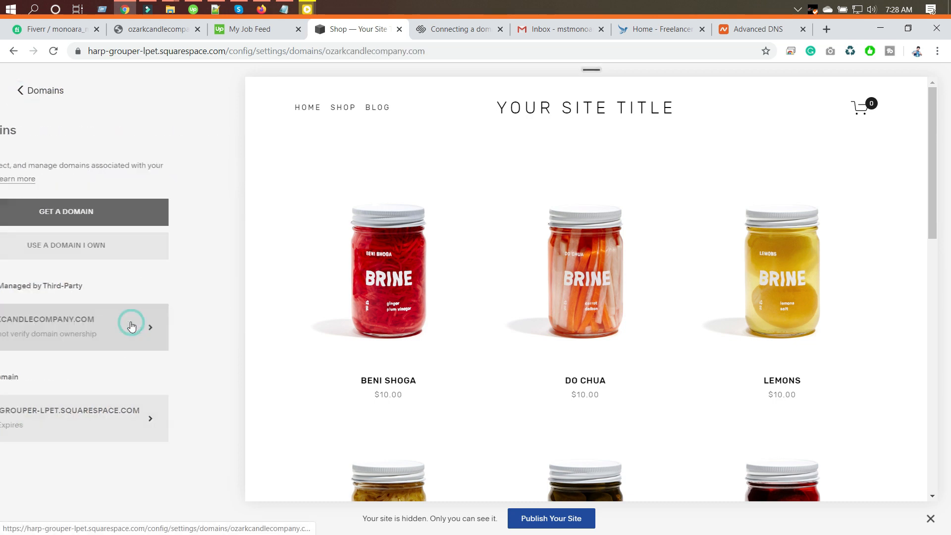
left_click(132, 326)
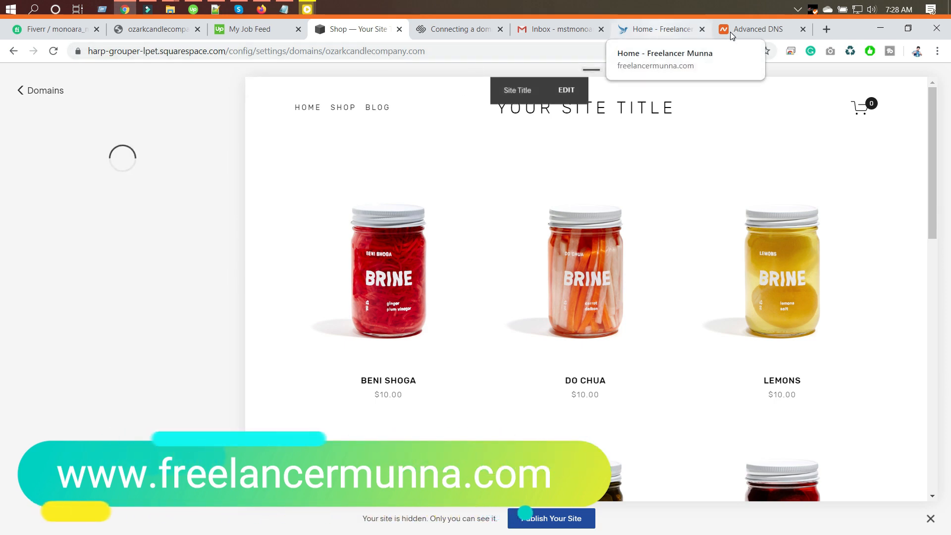
On the Namecheap Advanced DNS page, copy the domain name ozarkcandlecompany.com.
left_click(762, 29)
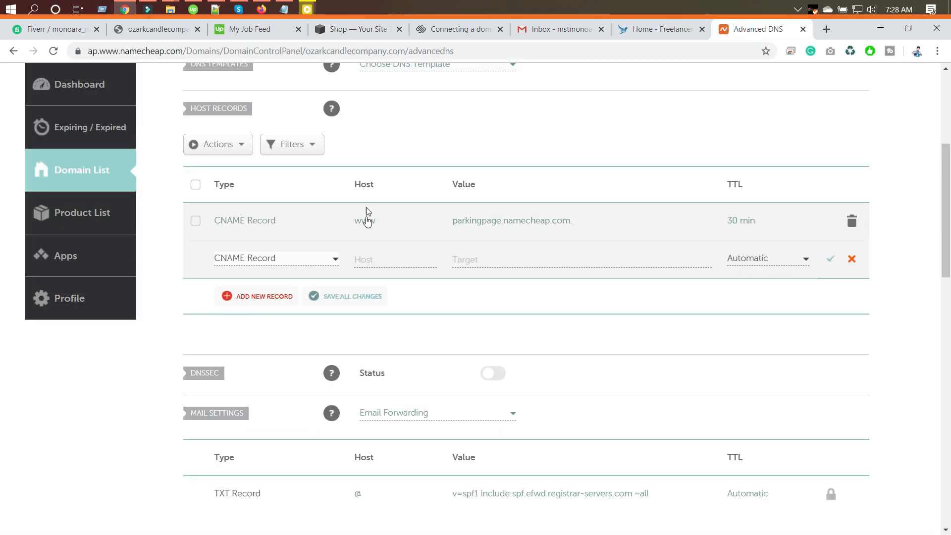
scroll("up", 3)
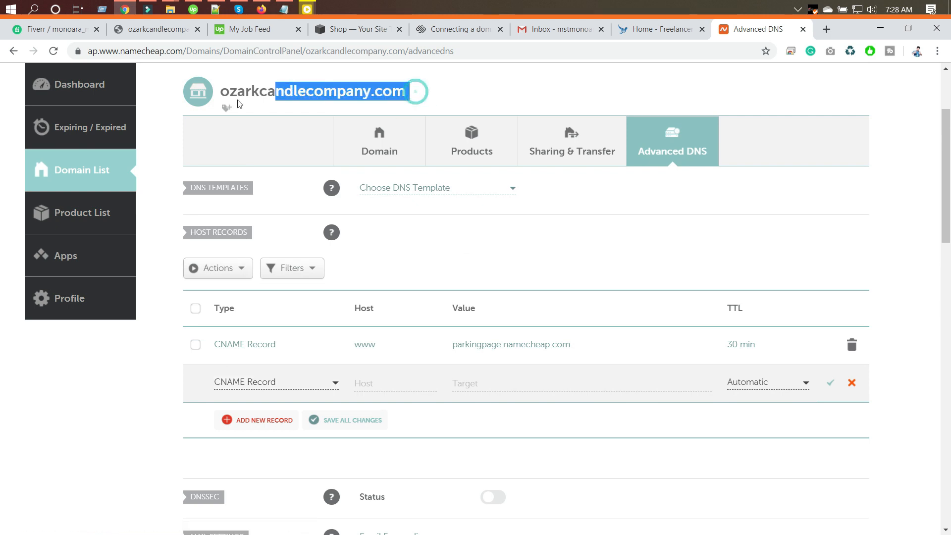
right_click(315, 91)
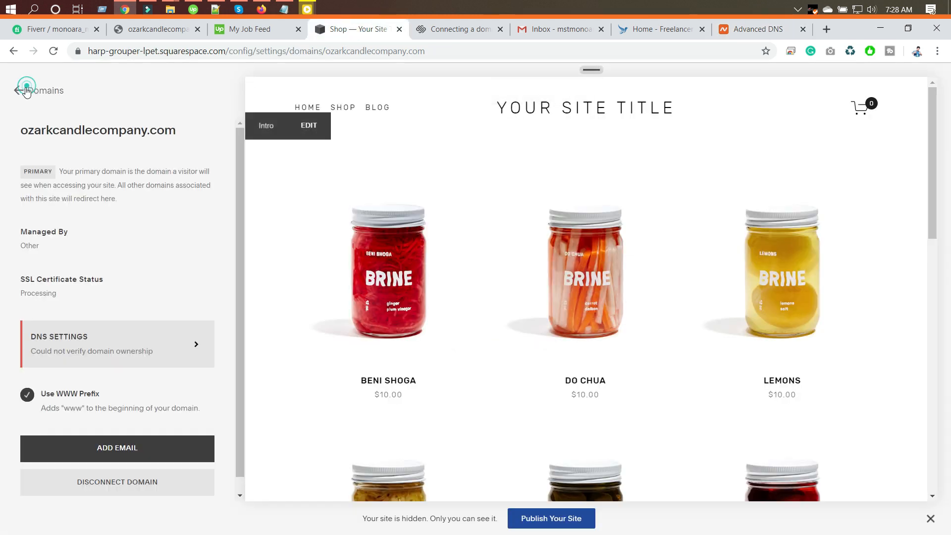
Re-enter ozarkcandlecompany.com under Use a Domain I Own; Squarespace reports it already associated.
left_click(17, 90)
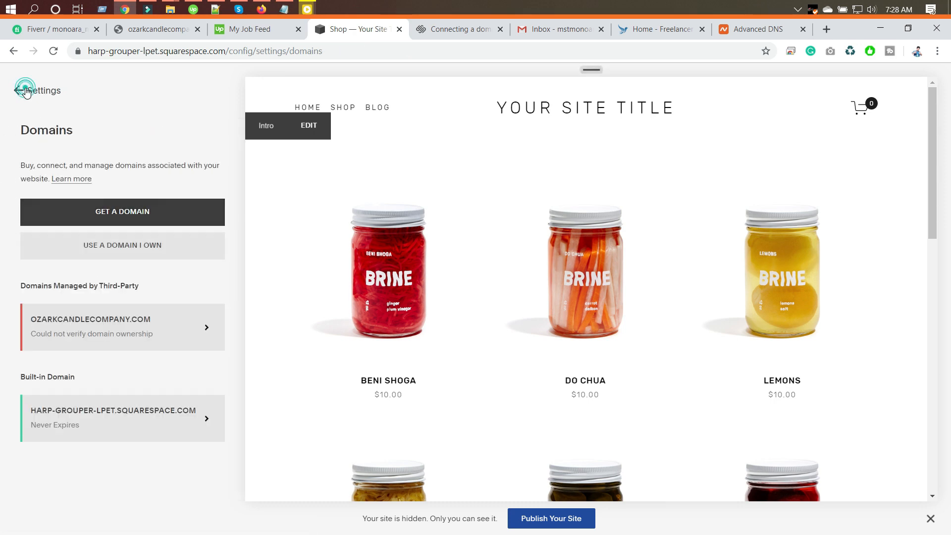
left_click(21, 91)
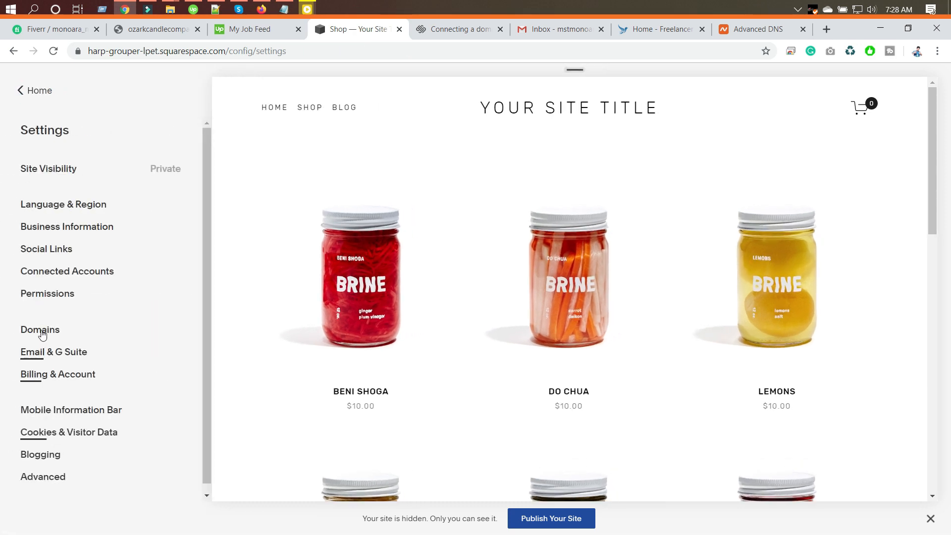
left_click(40, 329)
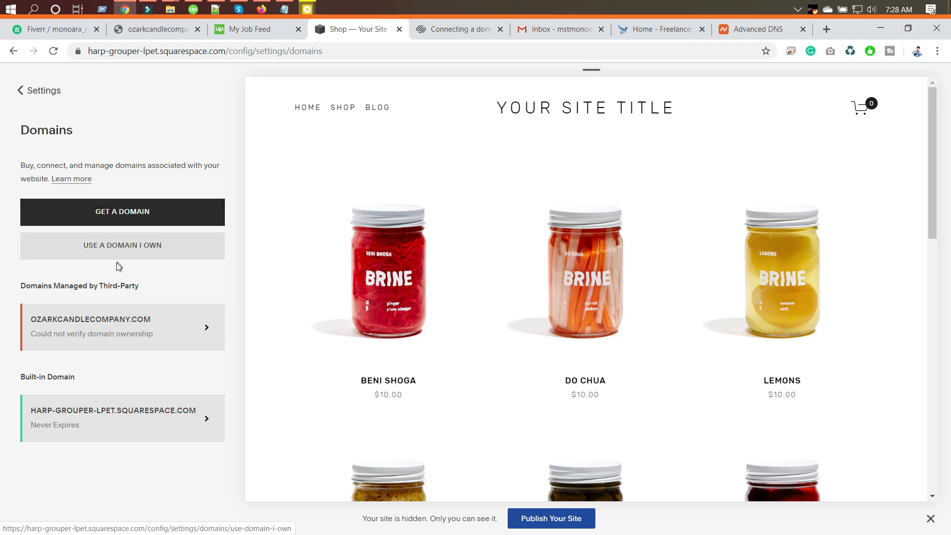
left_click(122, 244)
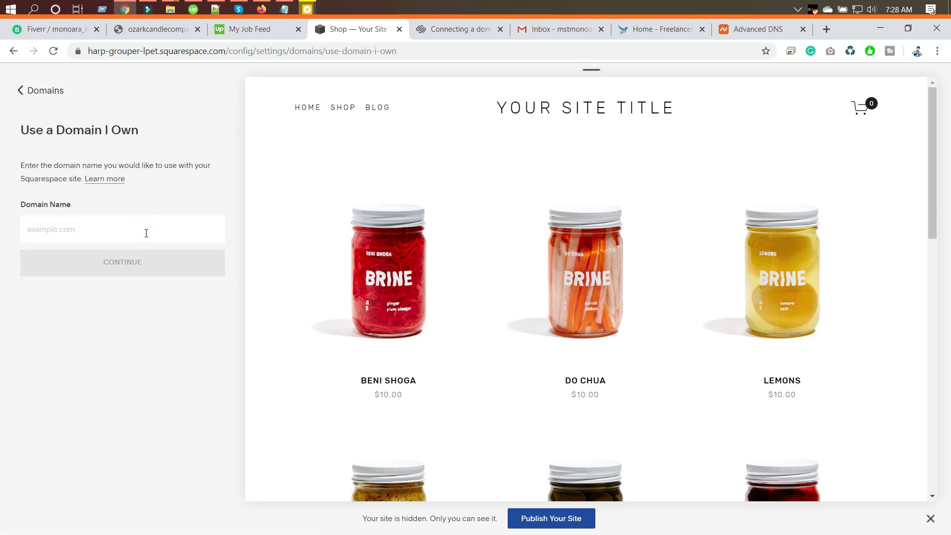
left_click(122, 261)
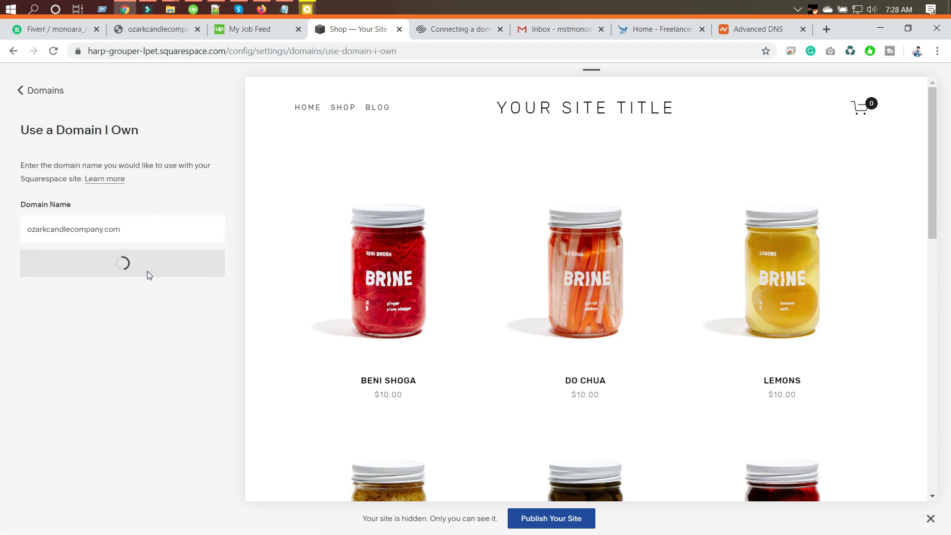
mouse_move(152, 332)
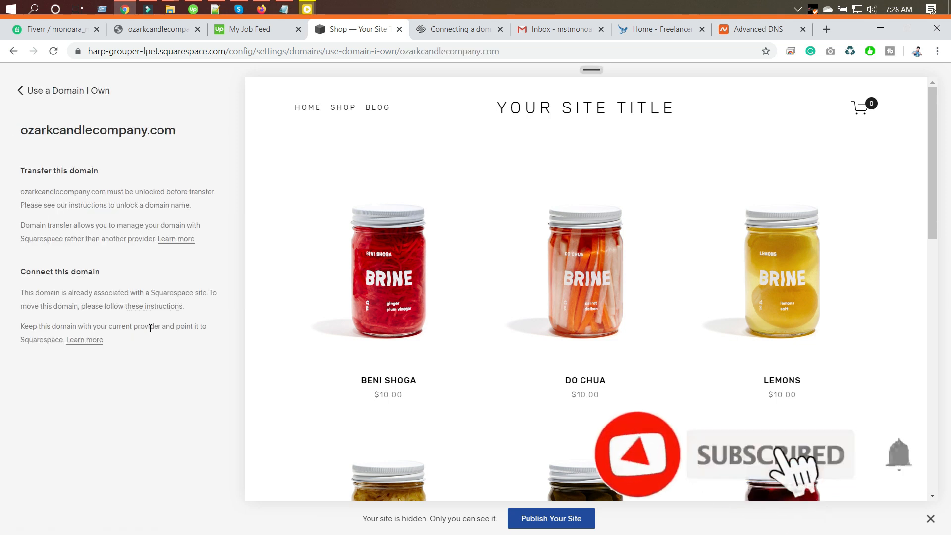
mouse_move(223, 255)
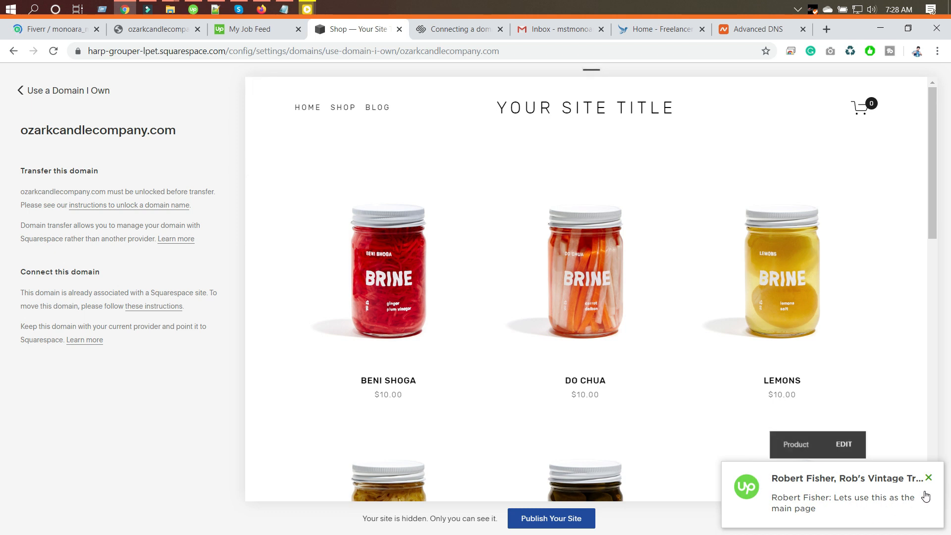
left_click(928, 478)
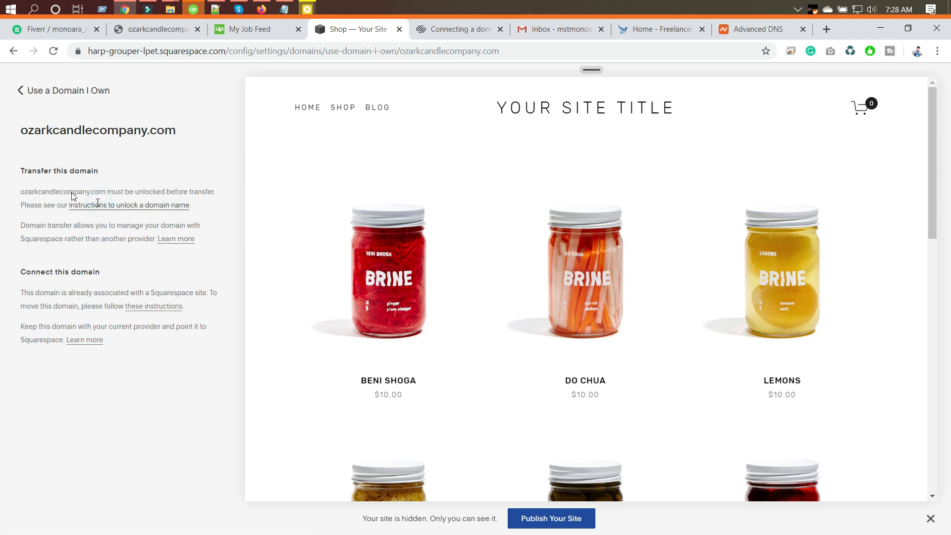
Return to the Domains list and reopen the ozarkcandlecompany.com third-party entry.
left_click(20, 90)
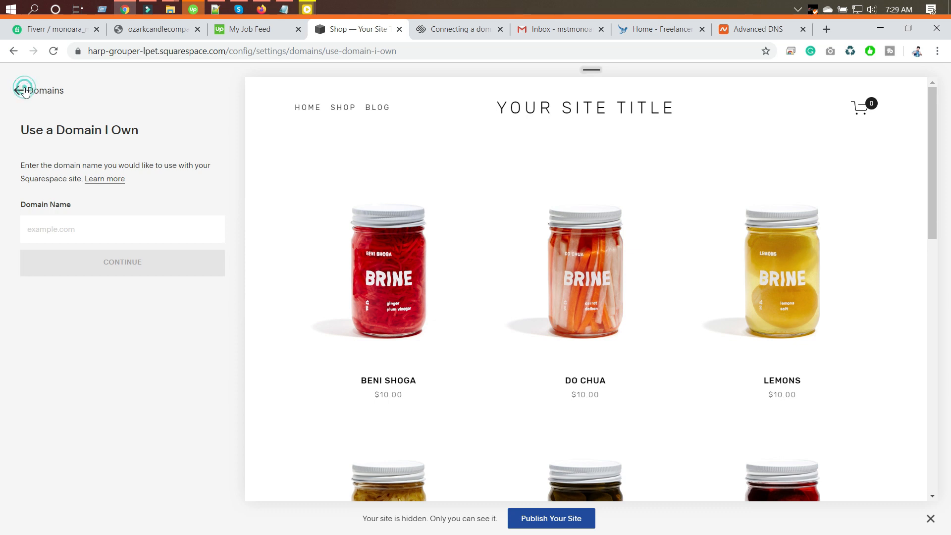
left_click(21, 90)
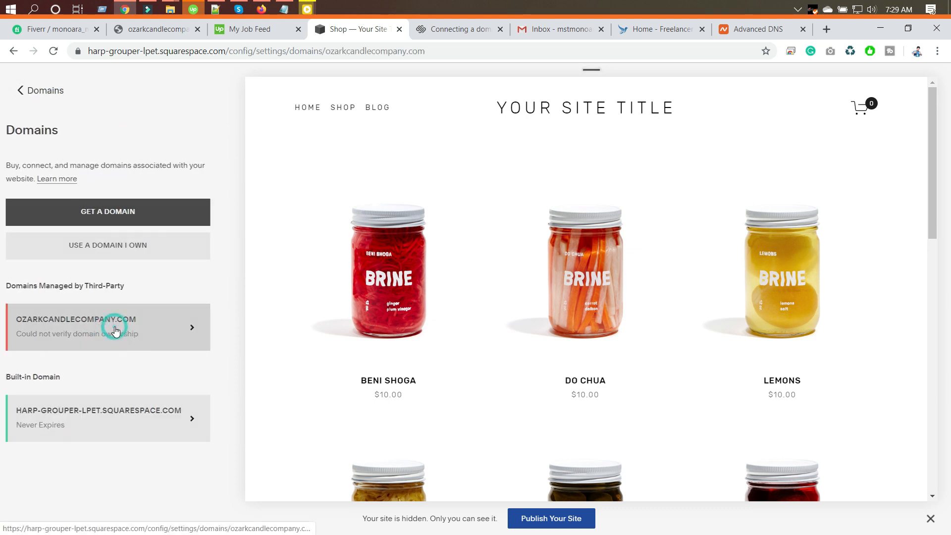
left_click(107, 327)
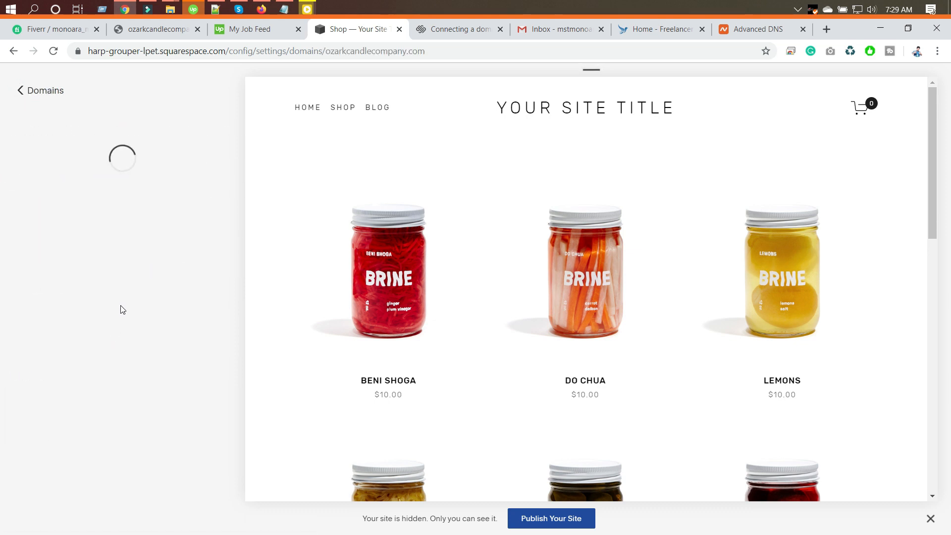
mouse_move(104, 268)
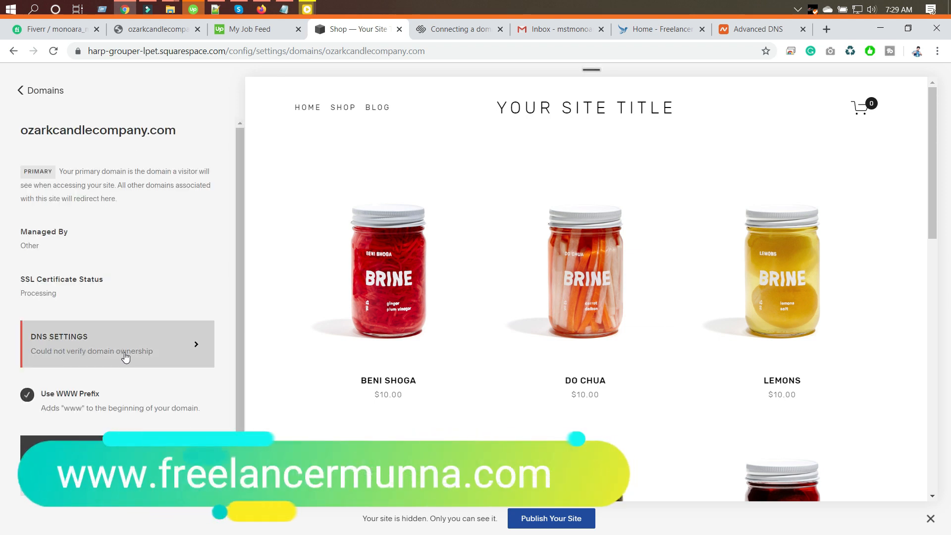
From Squarespace's required DNS records, copy the verification CNAME host code for Namecheap.
left_click(117, 343)
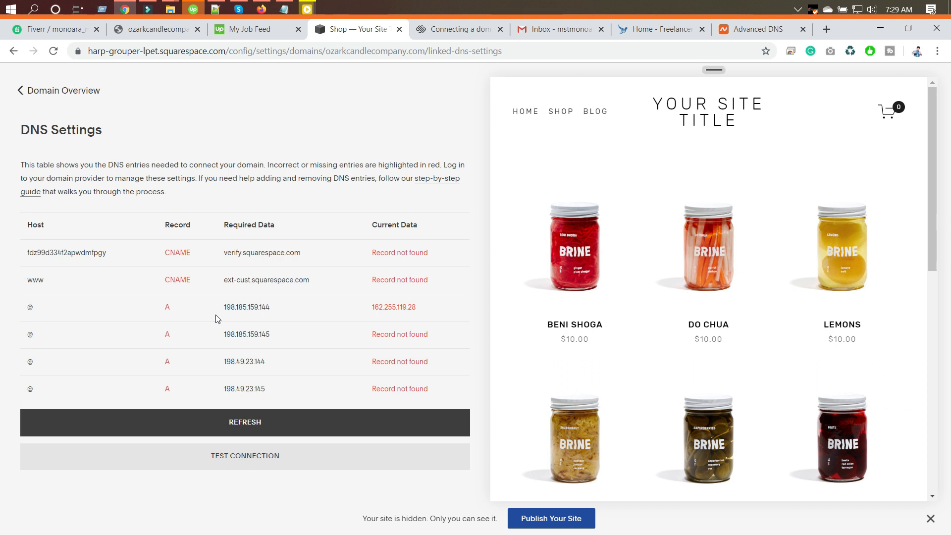
mouse_move(334, 247)
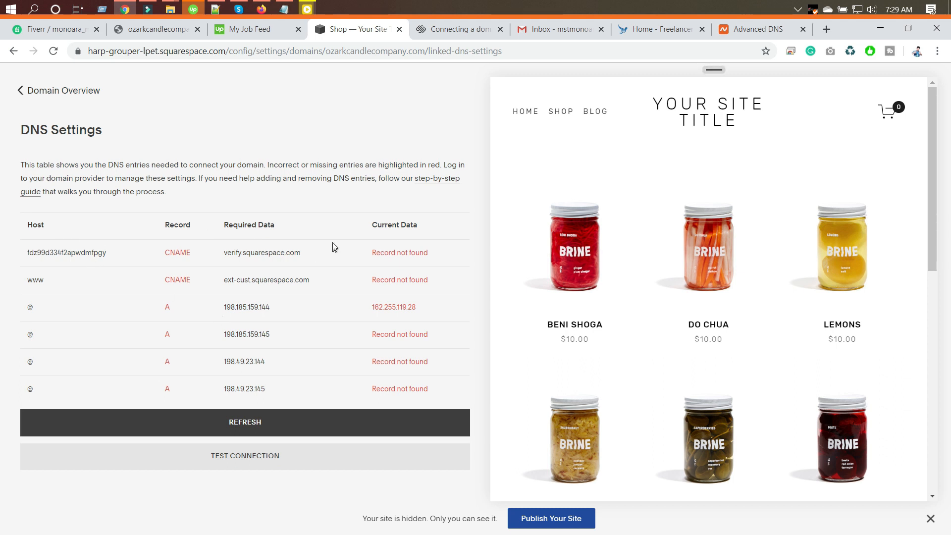
mouse_move(121, 282)
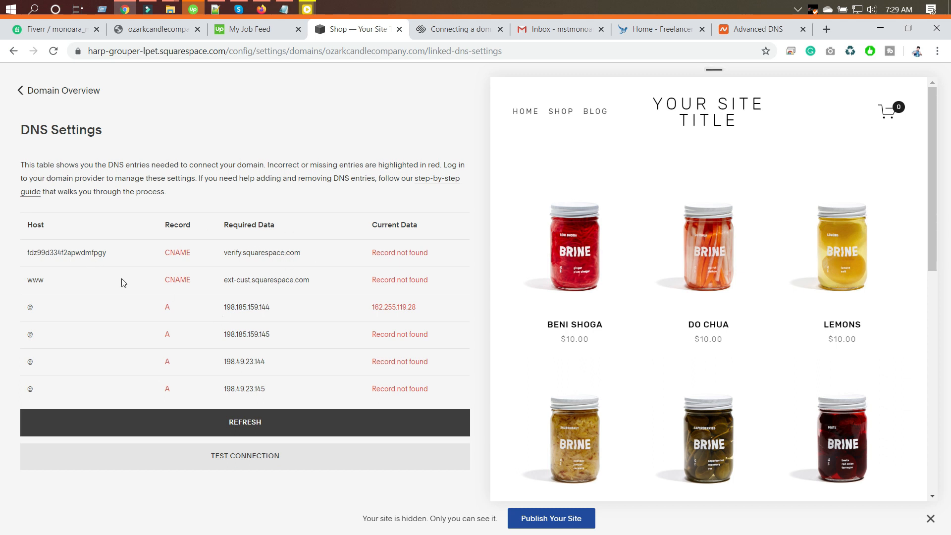
double_click(66, 252)
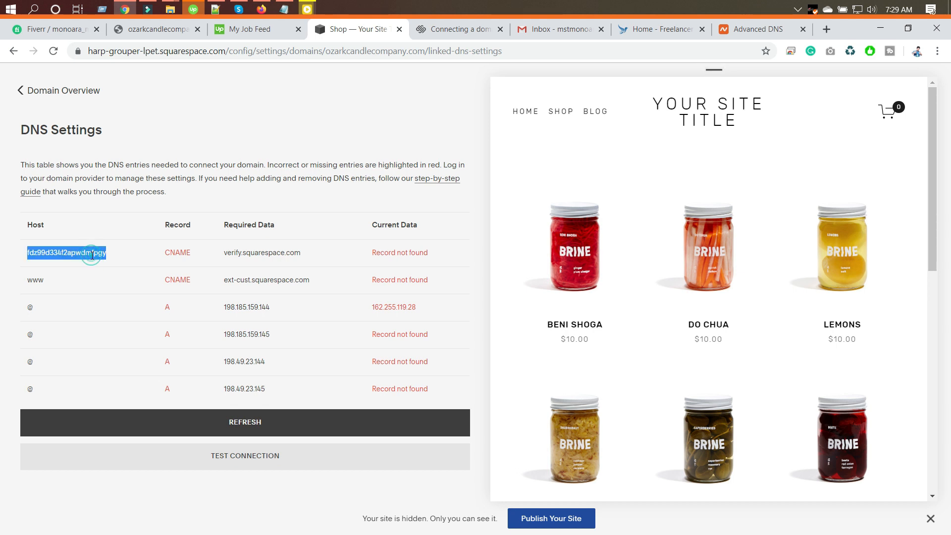
mouse_move(762, 42)
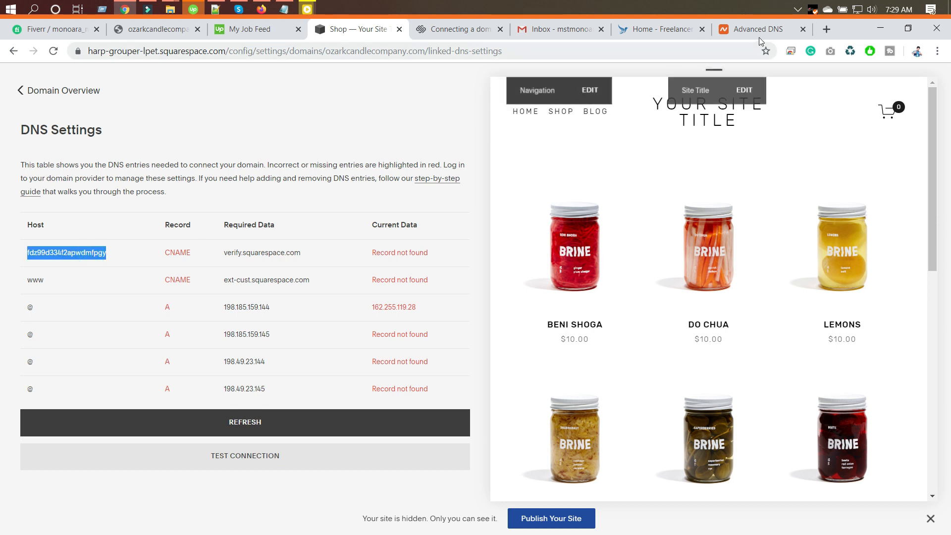
left_click(757, 29)
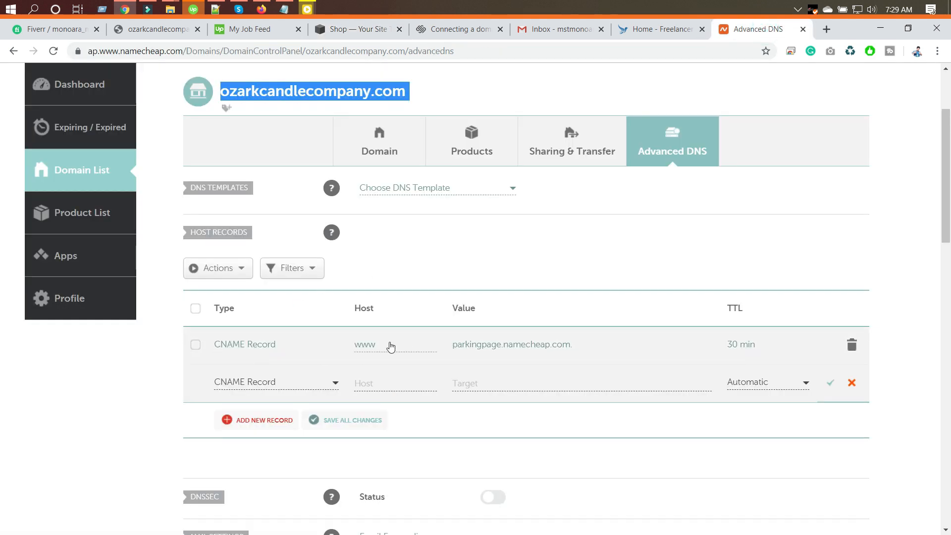
mouse_move(519, 184)
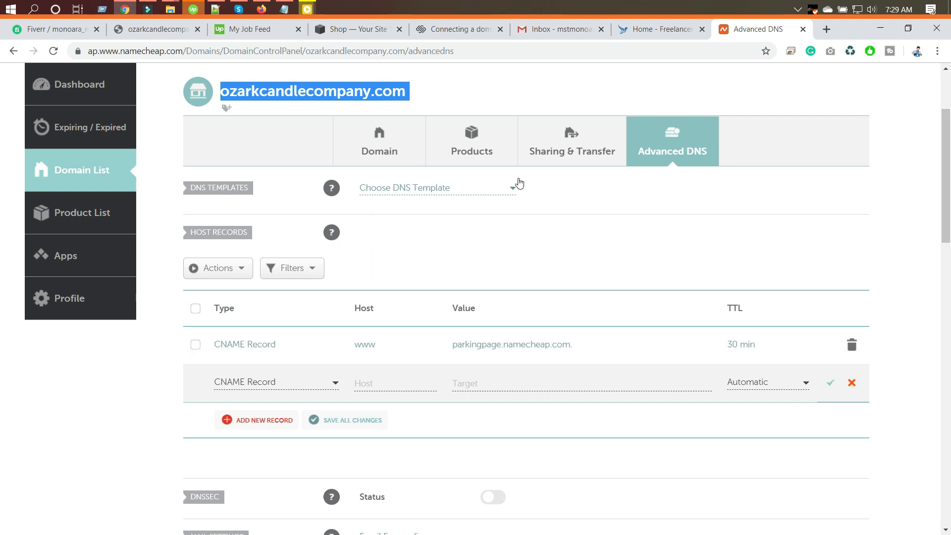
left_click(352, 29)
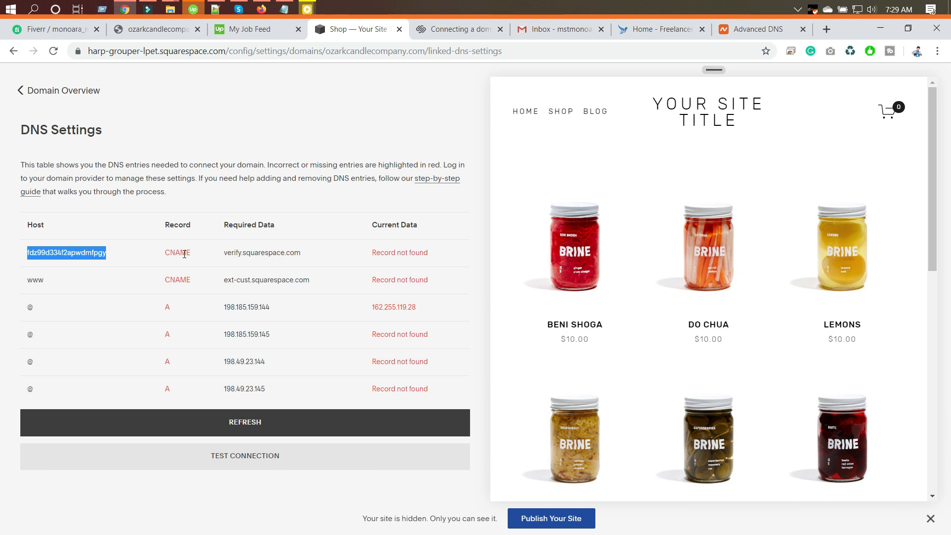
right_click(66, 253)
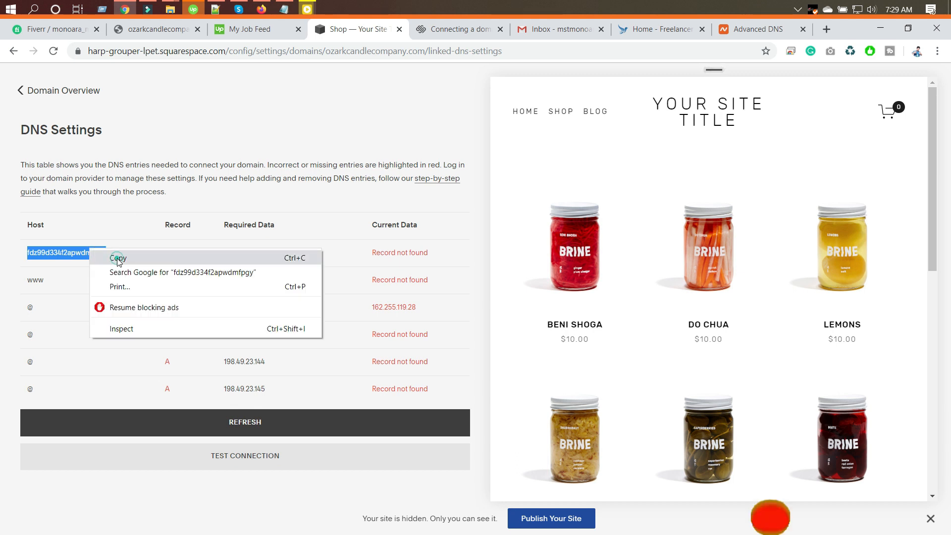
left_click(119, 258)
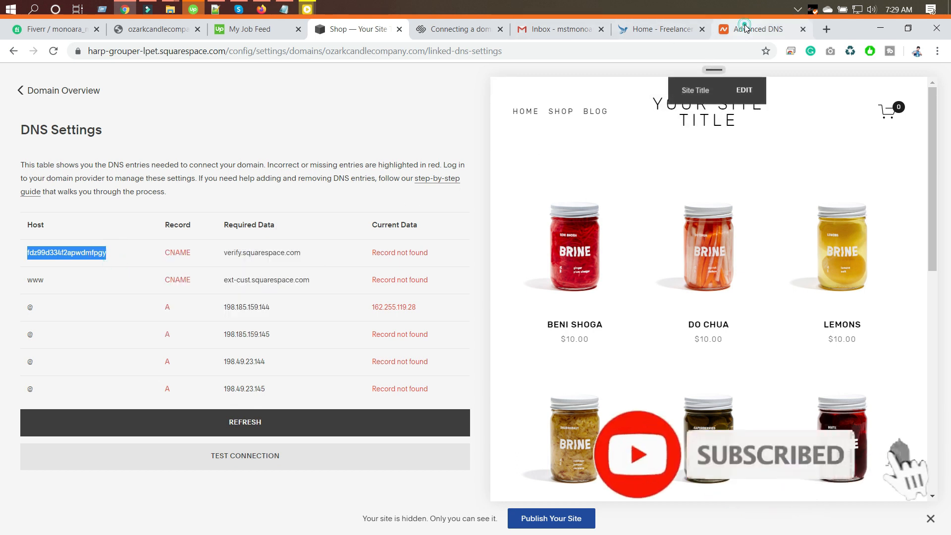
left_click(756, 29)
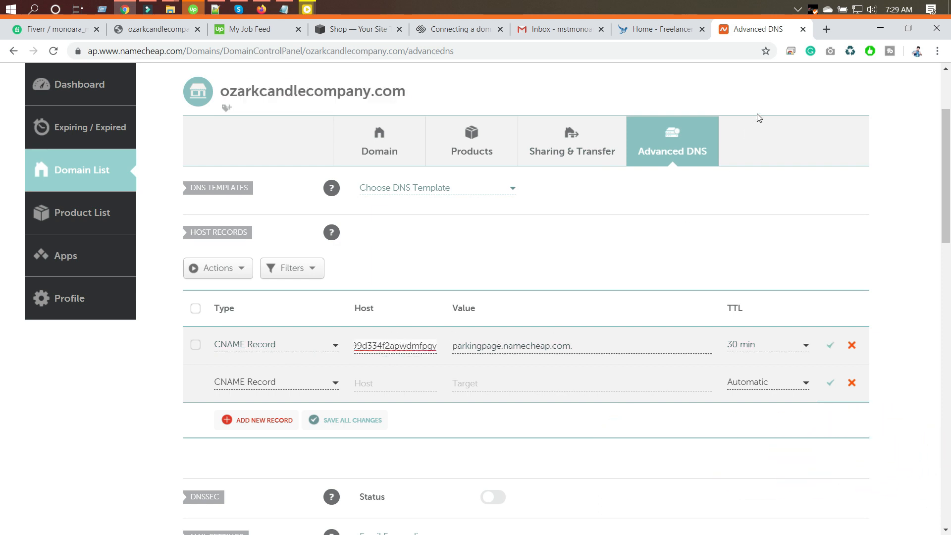
Replace the CNAME value parkingpage.namecheap.com with verify.squarespace.com and save the record.
left_click(352, 29)
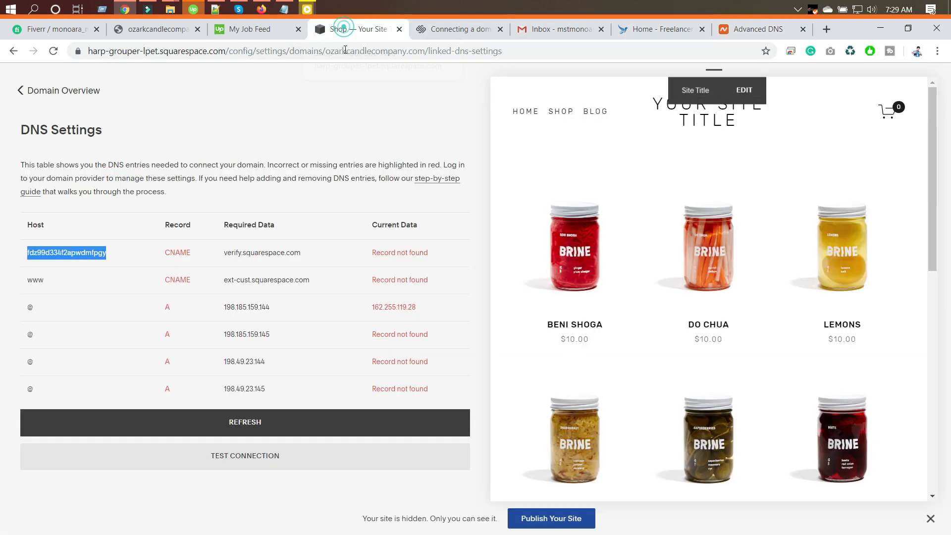
double_click(262, 252)
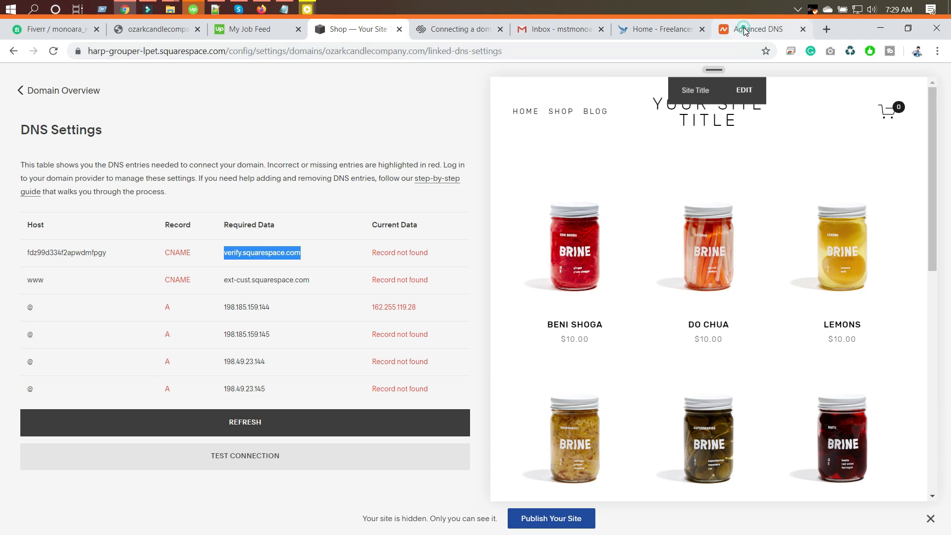
left_click(760, 29)
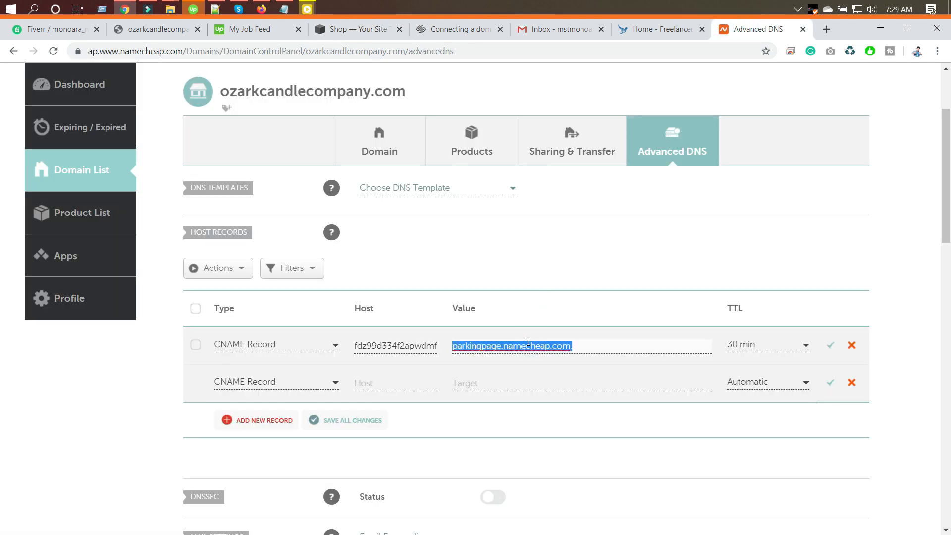
type("verify.squarespace.com")
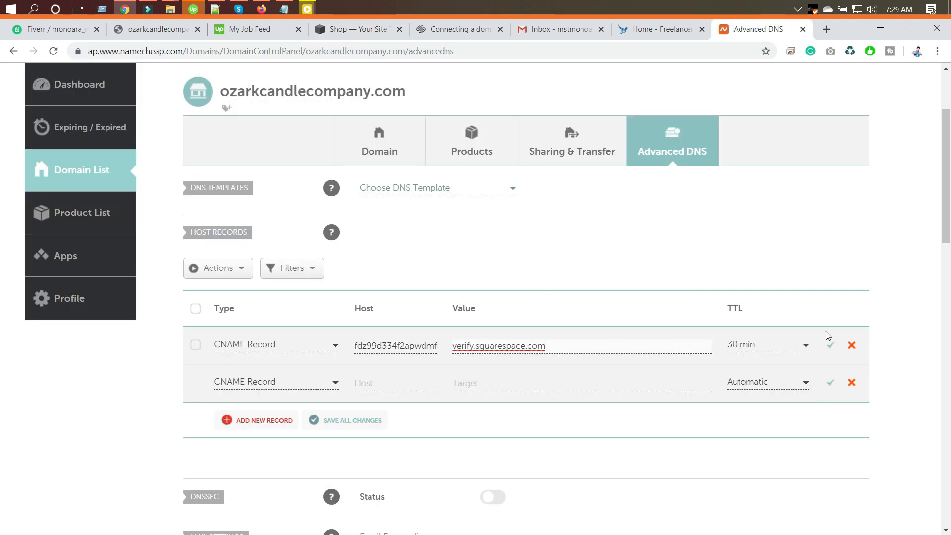
left_click(831, 345)
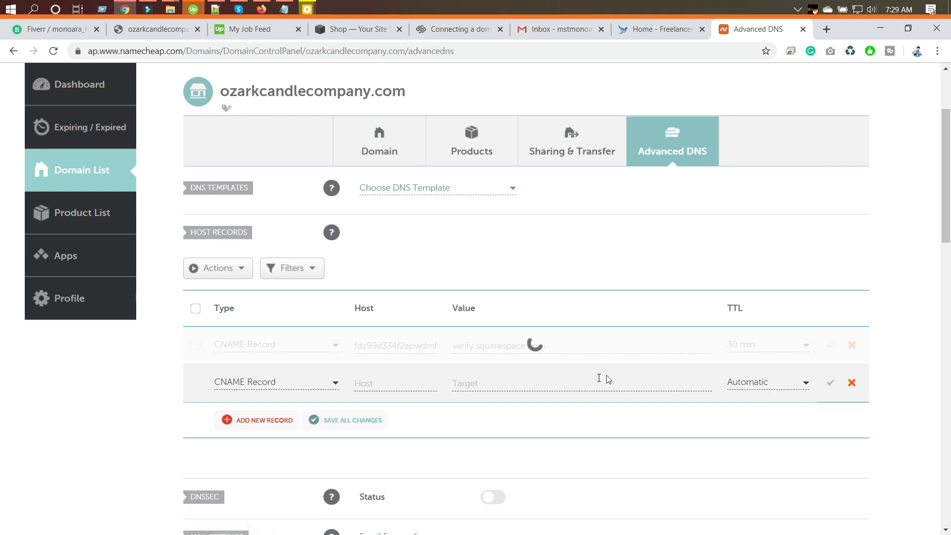
mouse_move(570, 369)
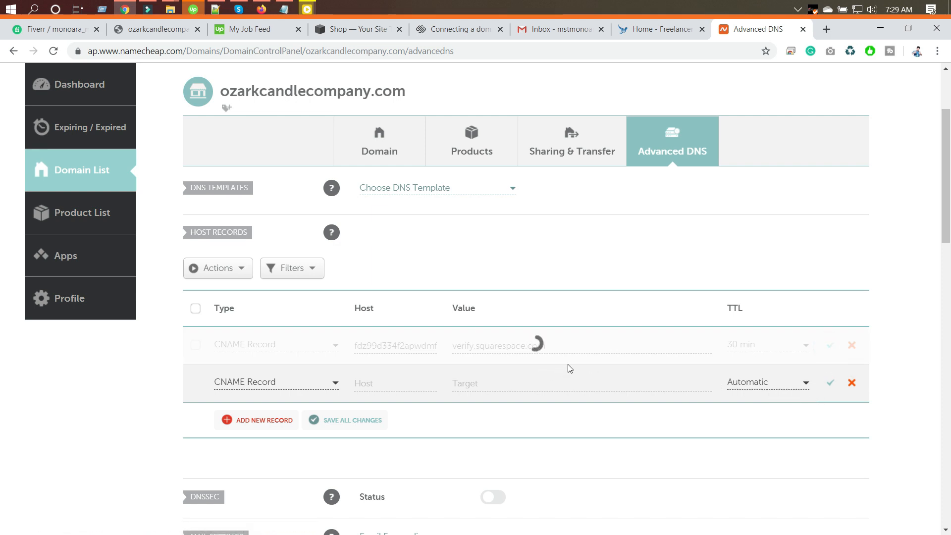
left_click(831, 344)
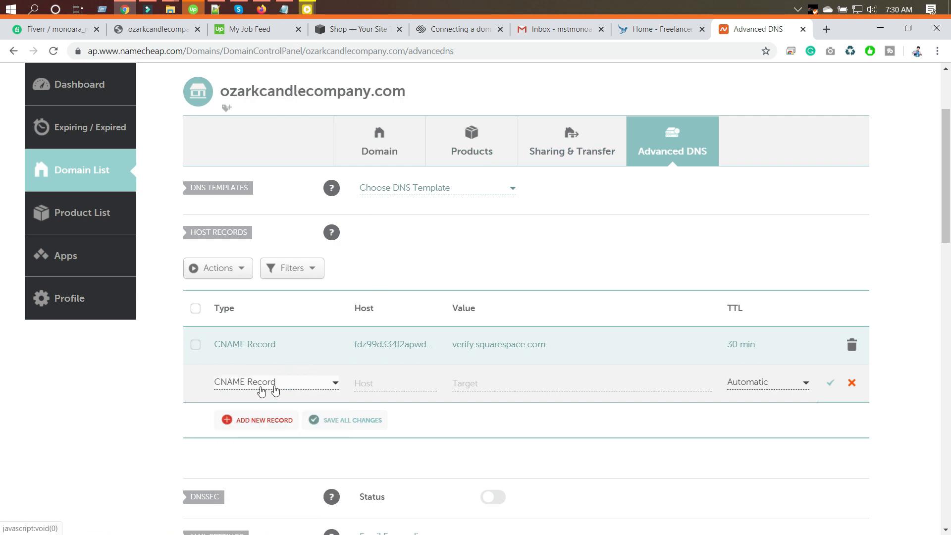
Fill the second CNAME row with host www and value ext-cust.squarespace.com, and save it.
left_click(350, 29)
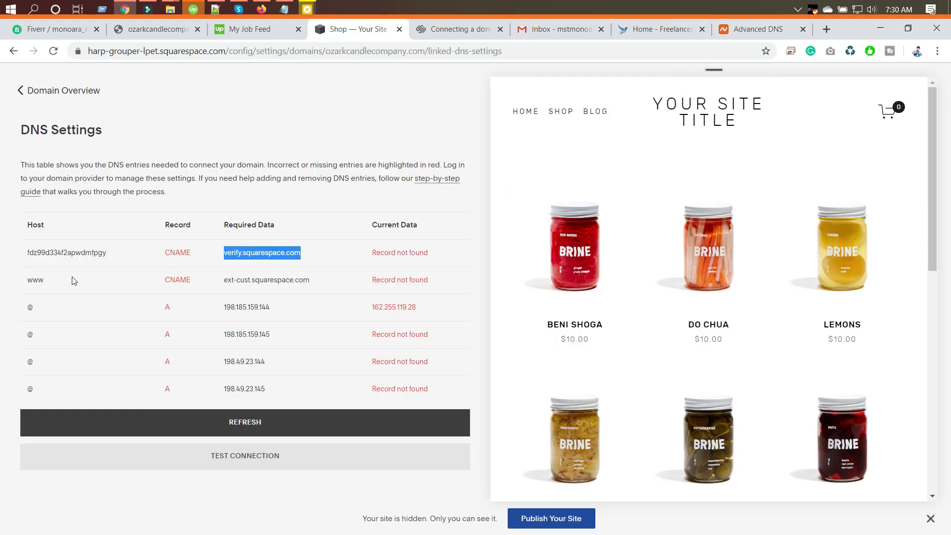
left_click(51, 280)
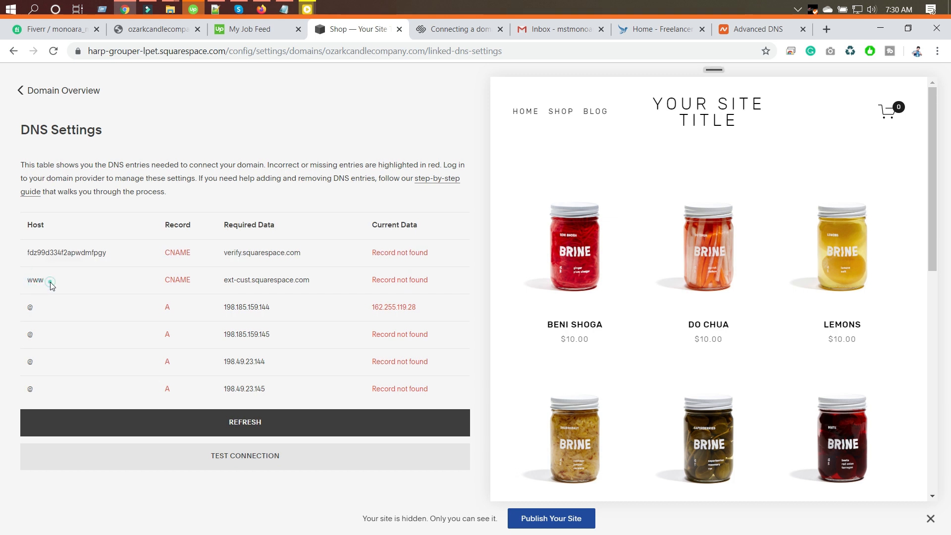
double_click(35, 280)
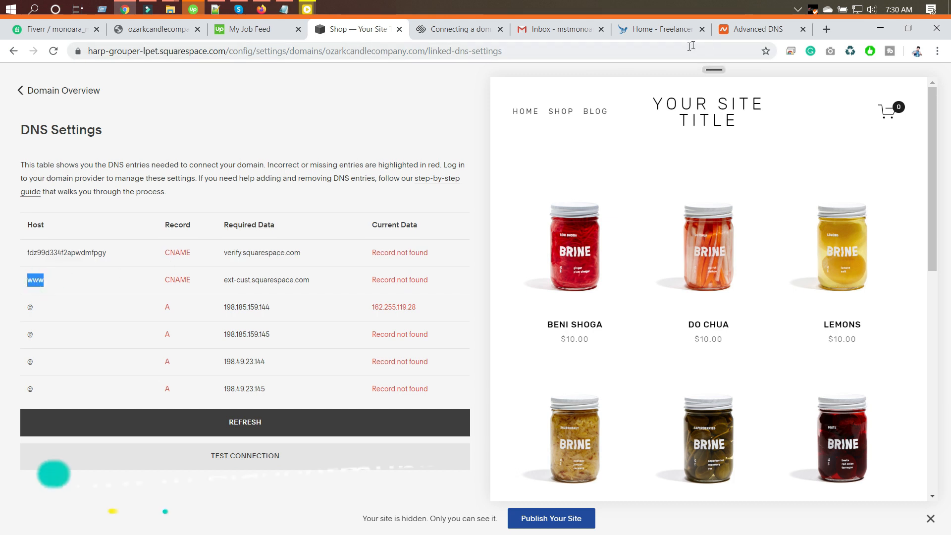
left_click(756, 28)
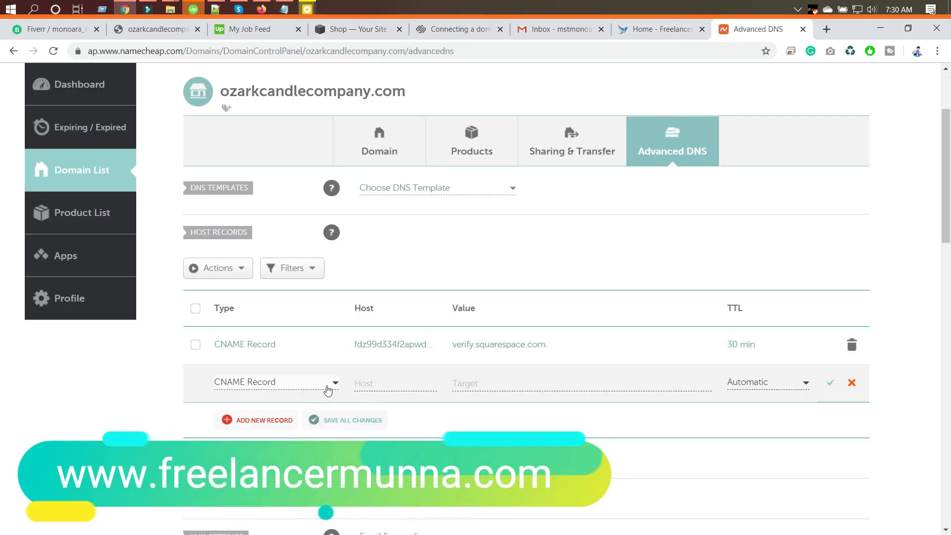
type("www")
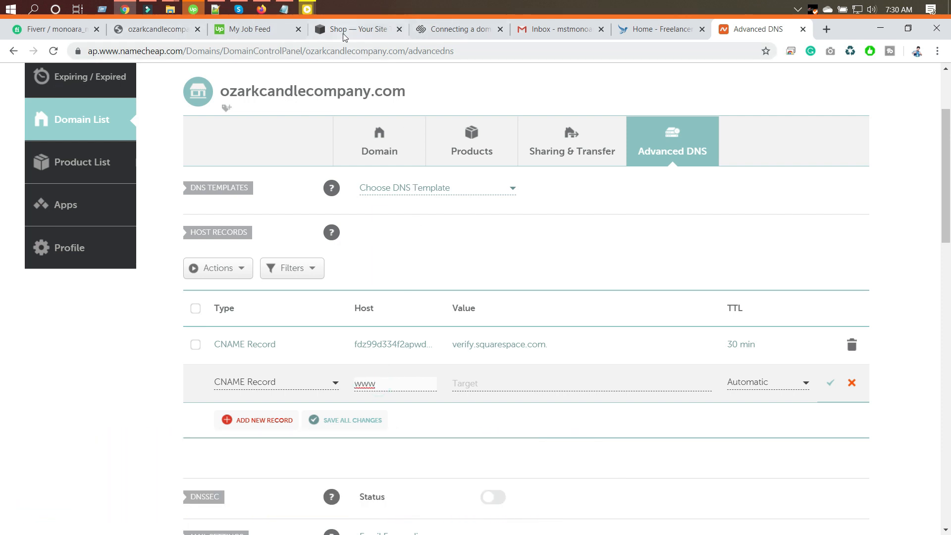
left_click(352, 29)
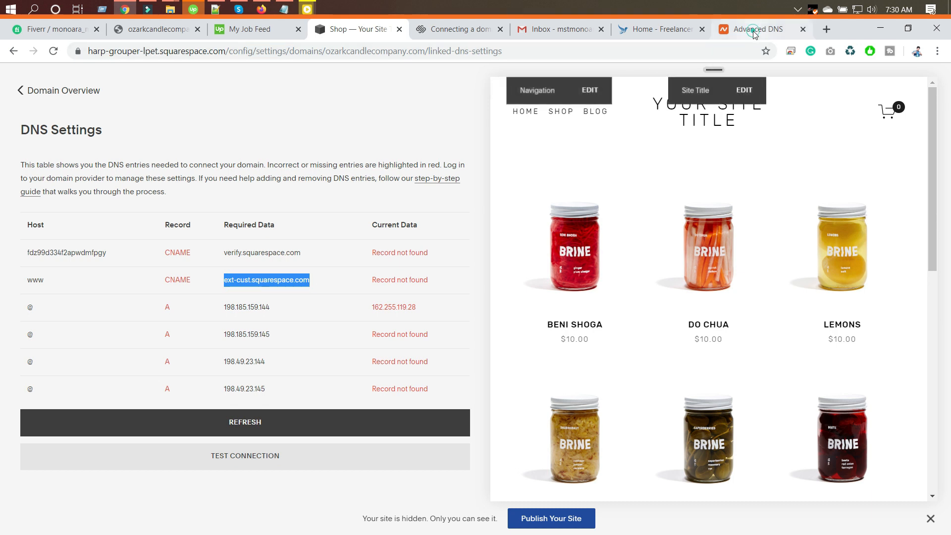
left_click(761, 28)
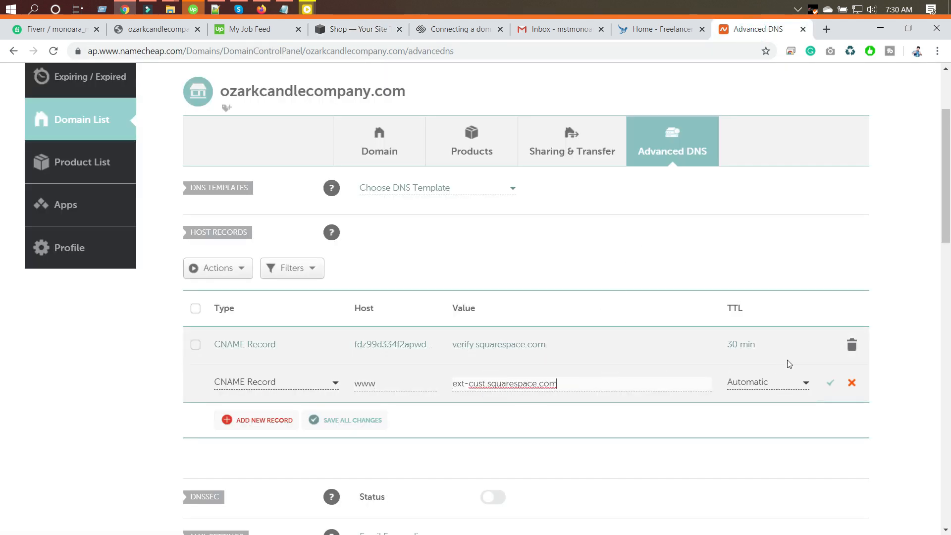
left_click(831, 383)
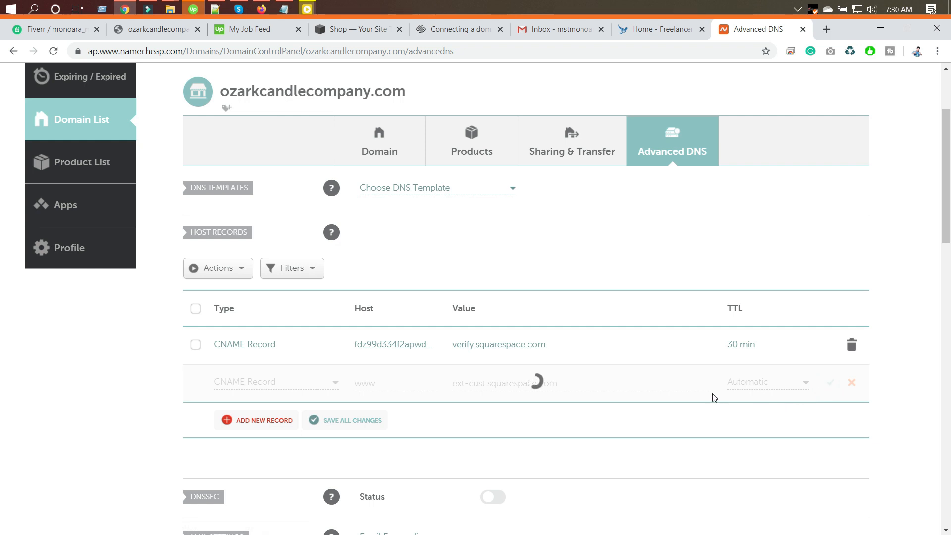
mouse_move(477, 391)
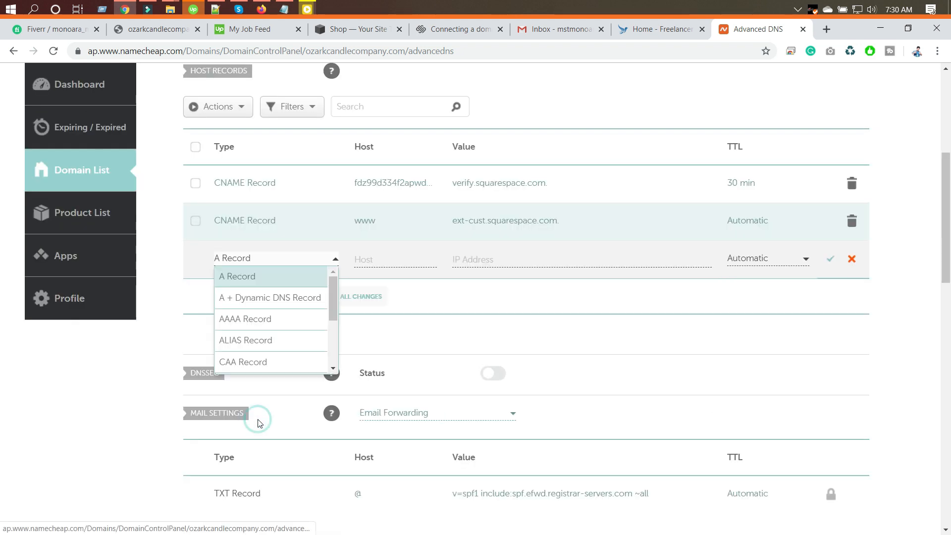
Add A records for @ pointing to 198.185.159.144 and 198.185.159.145.
left_click(236, 276)
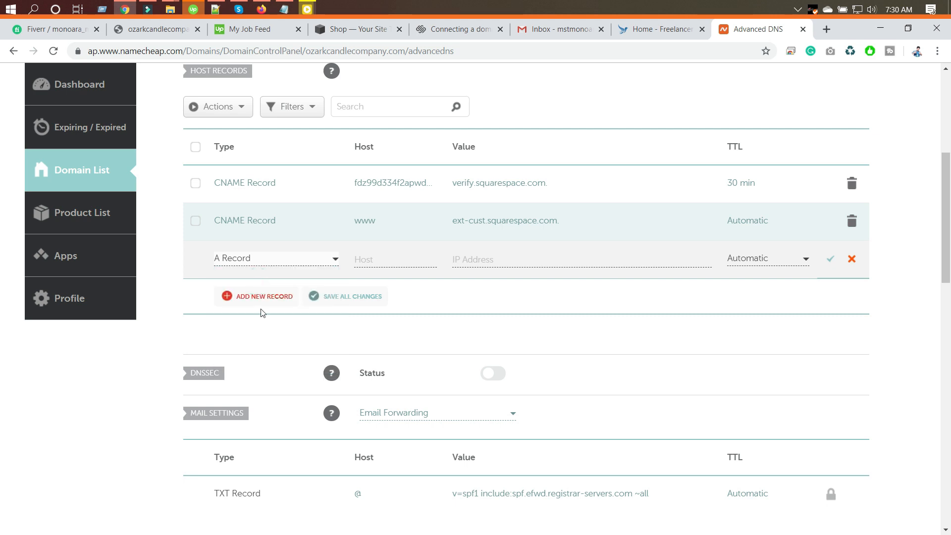
mouse_move(169, 26)
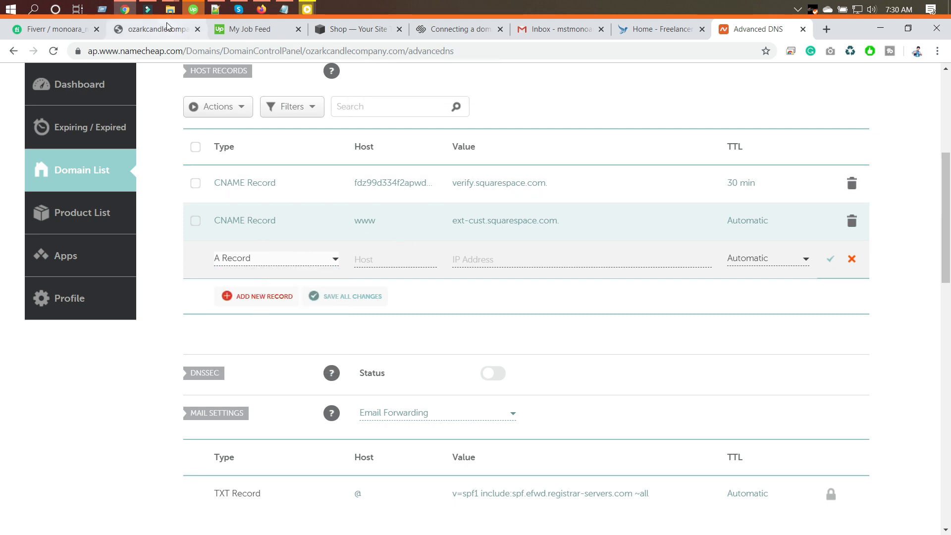
left_click(351, 29)
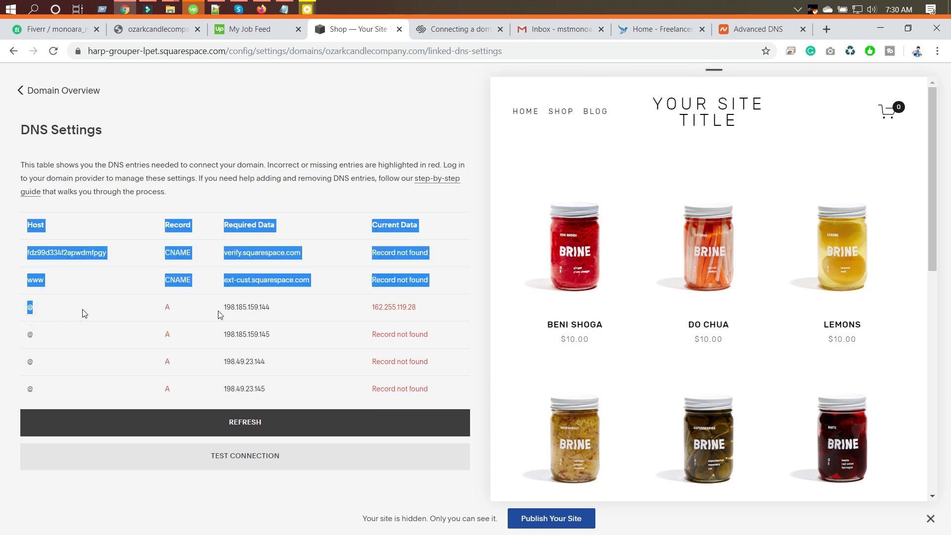
double_click(245, 307)
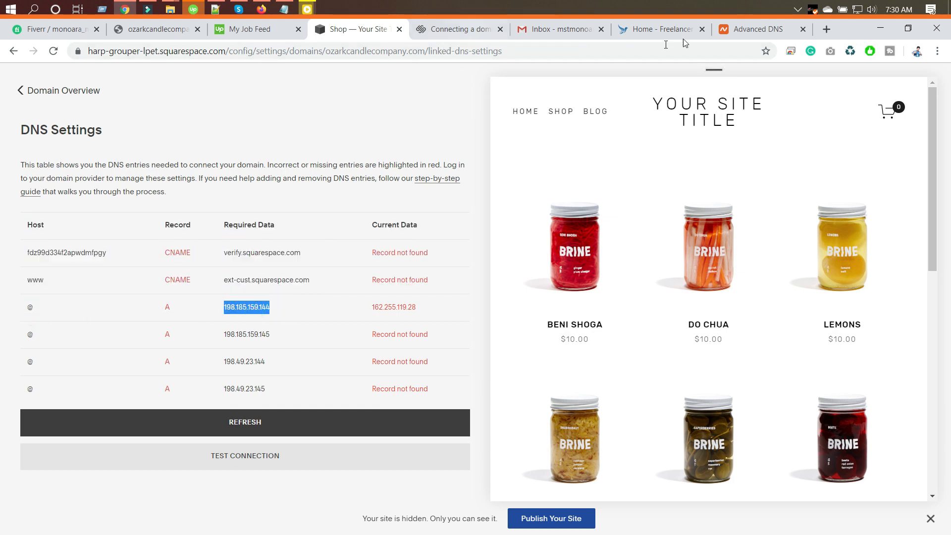
left_click(760, 29)
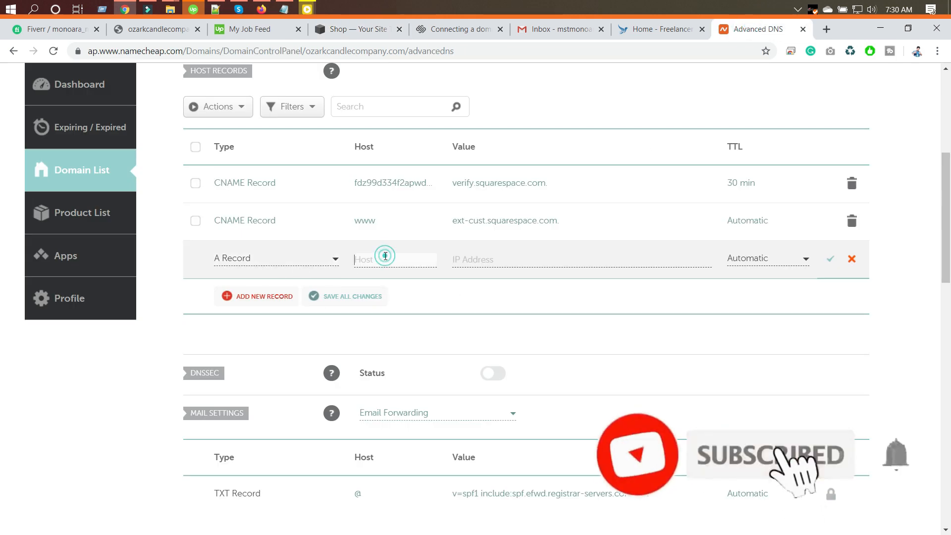
type("@")
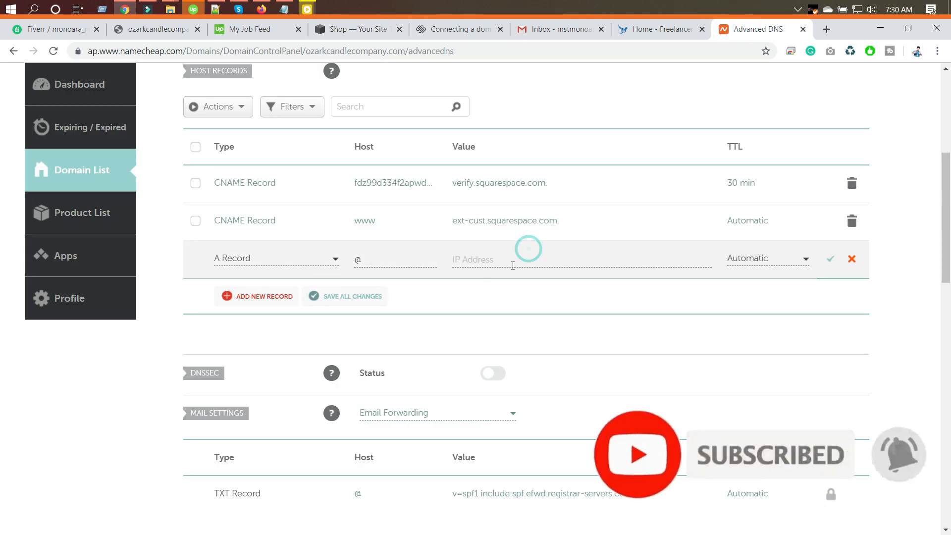
type("198.185.159.144")
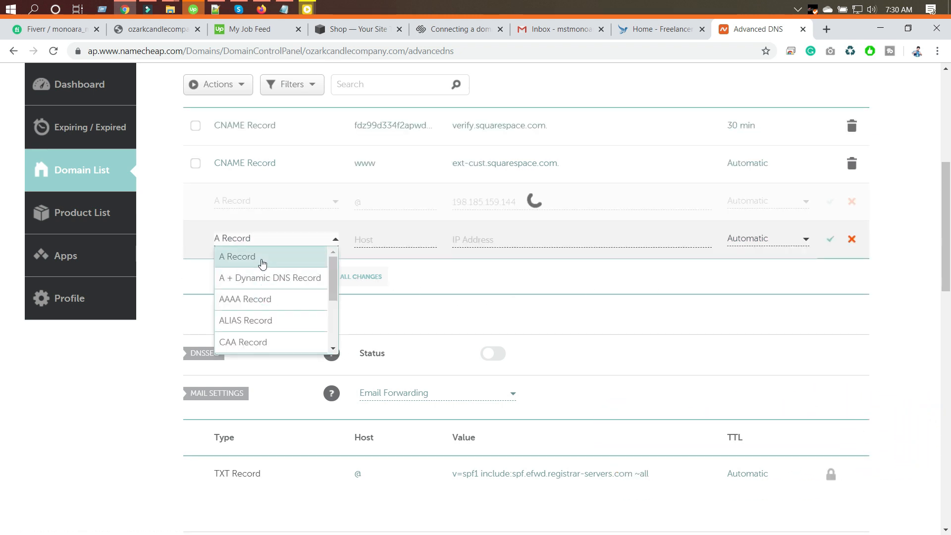
left_click(237, 256)
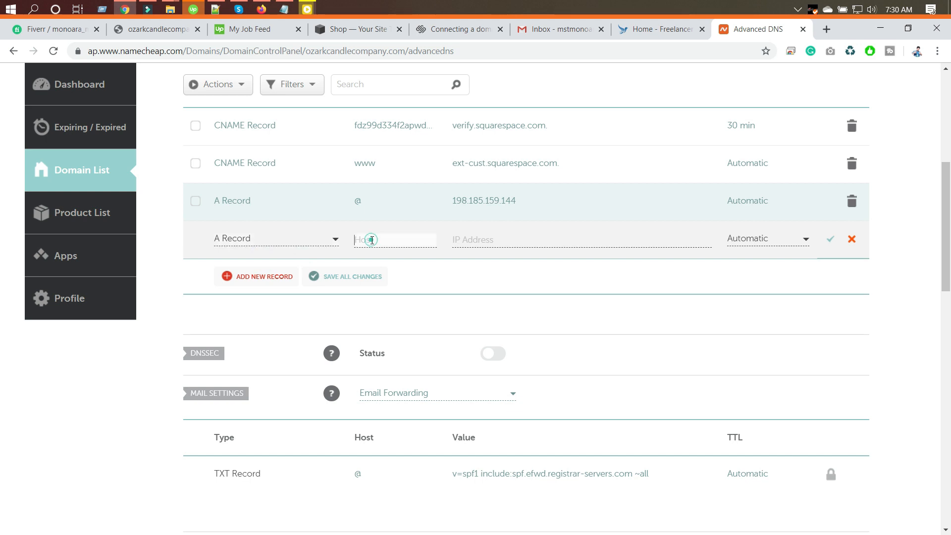
type("@")
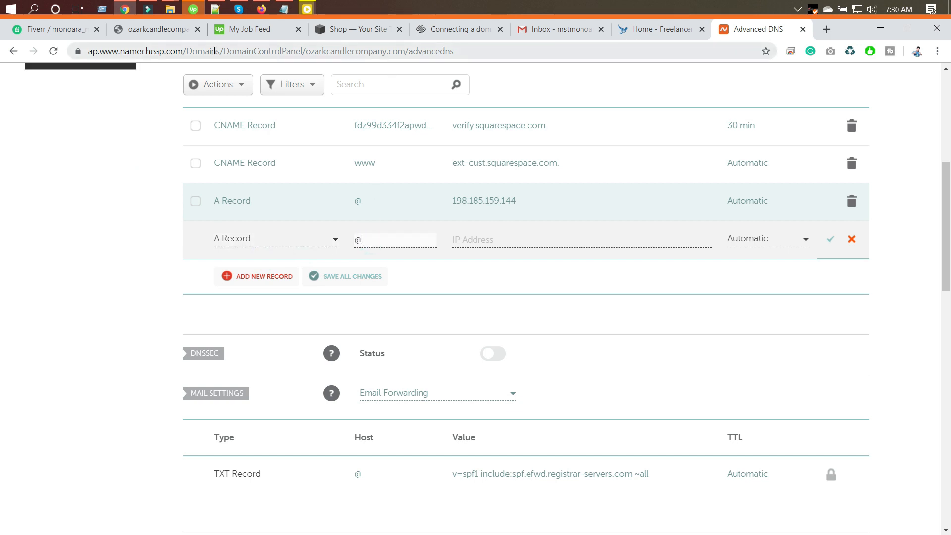
left_click(352, 29)
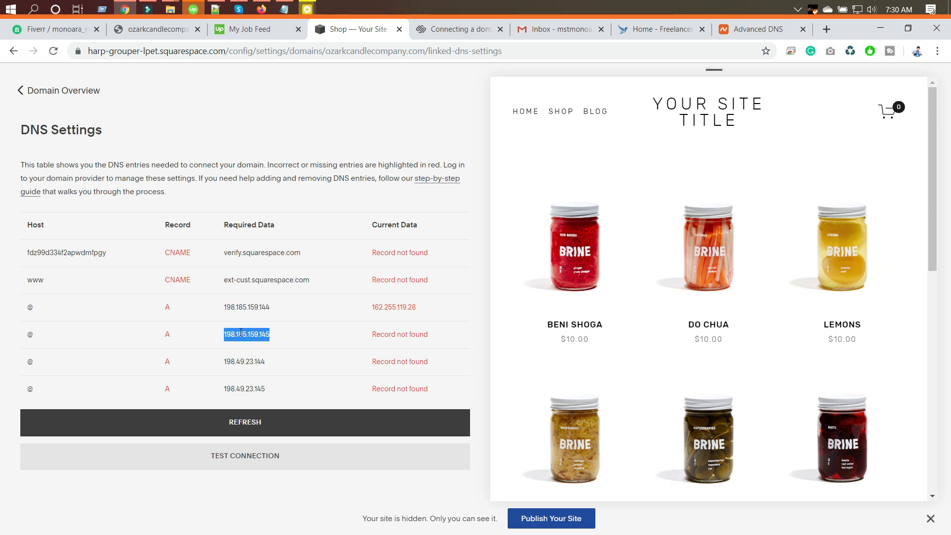
left_click(754, 29)
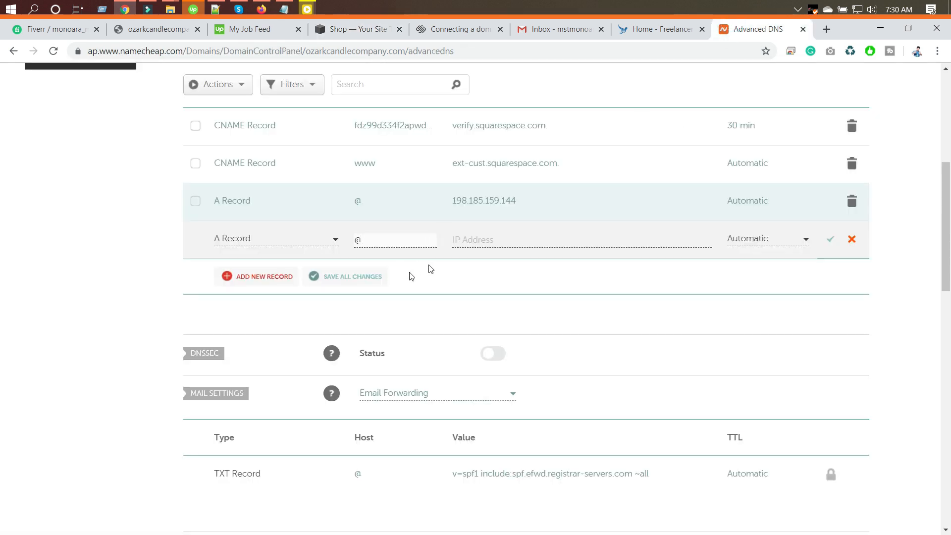
type("198.185.159.145")
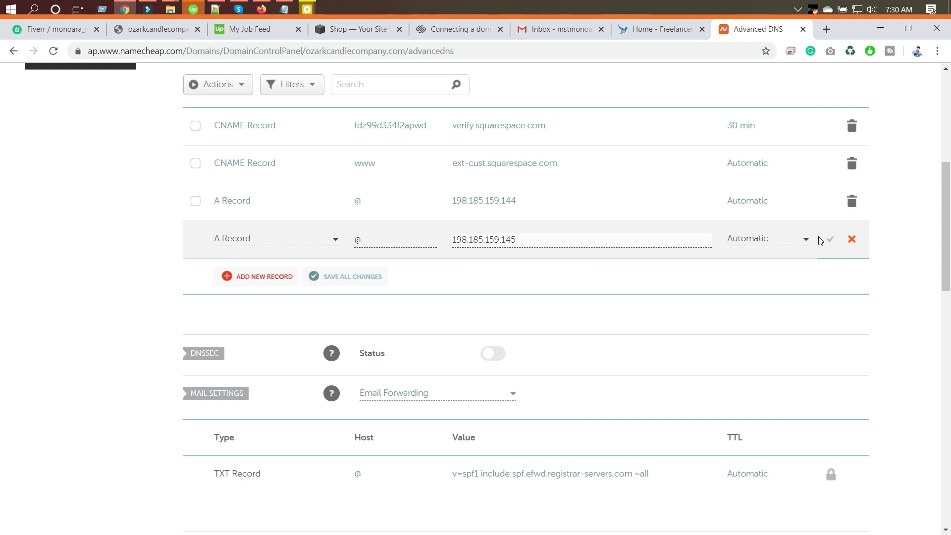
left_click(830, 239)
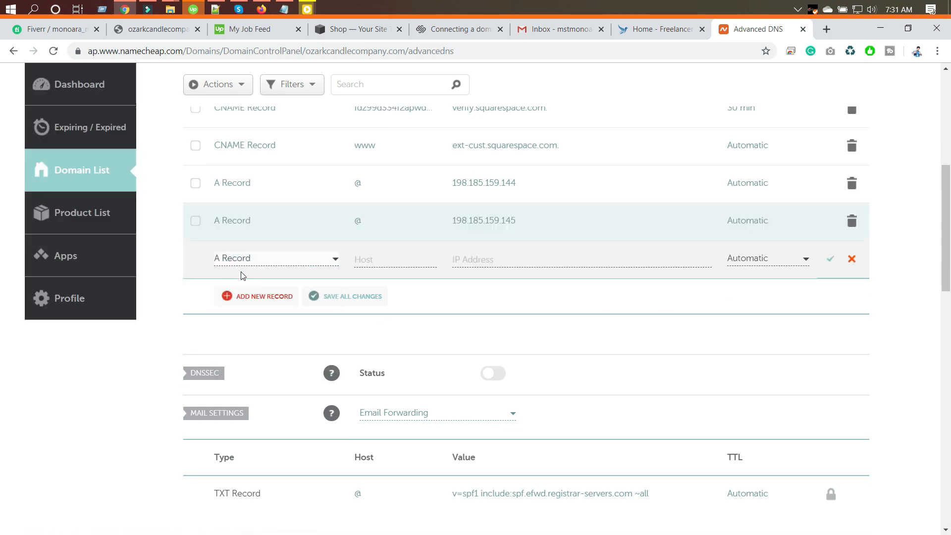
Add A records for @ pointing to 198.49.23.144 and 198.49.23.145 and save.
type("@")
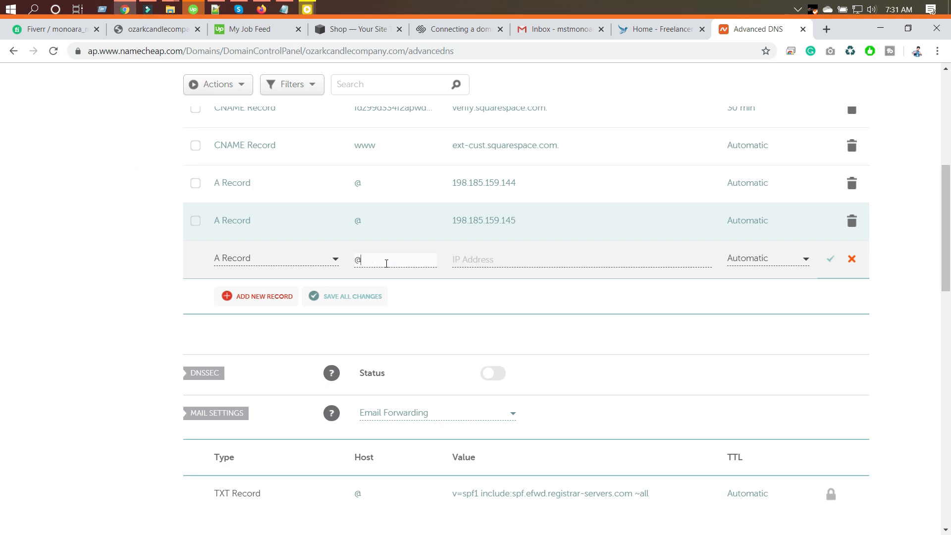
left_click(356, 28)
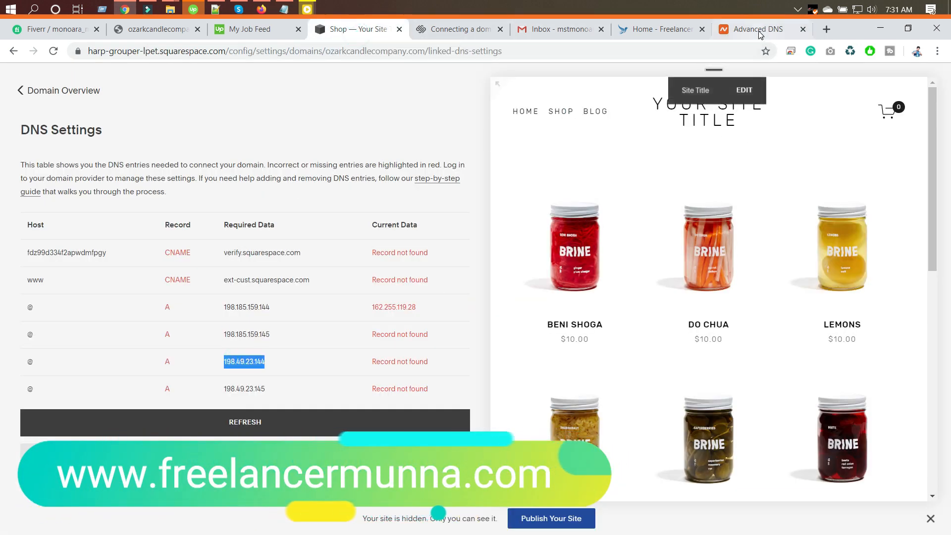
left_click(762, 28)
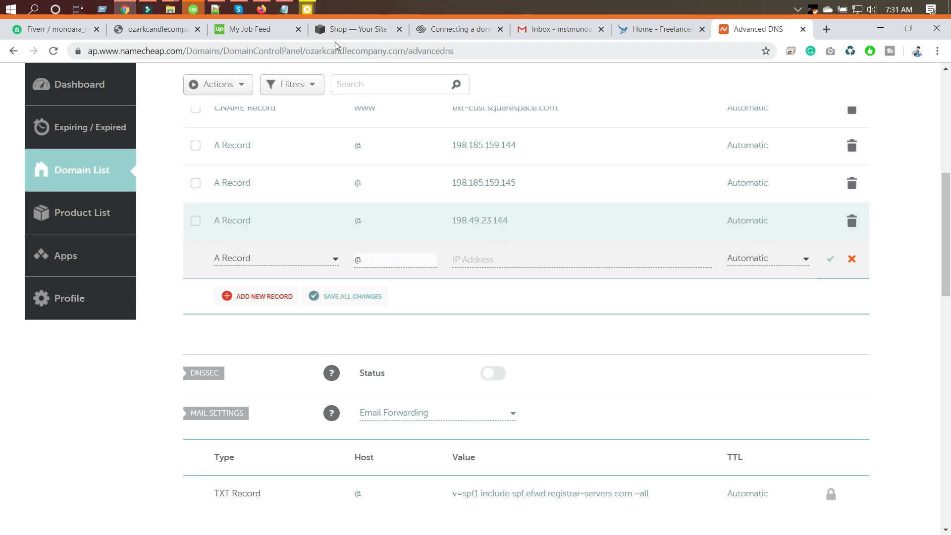
left_click(352, 29)
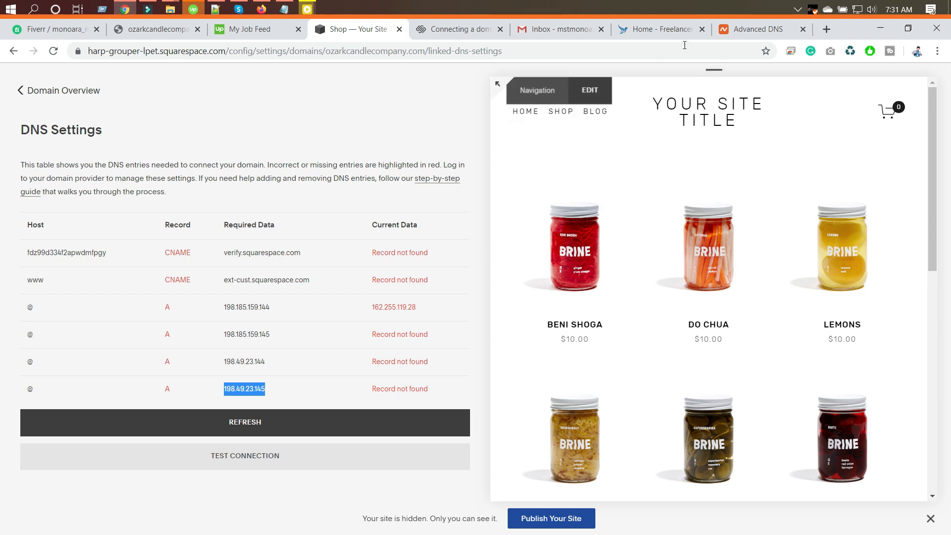
left_click(755, 28)
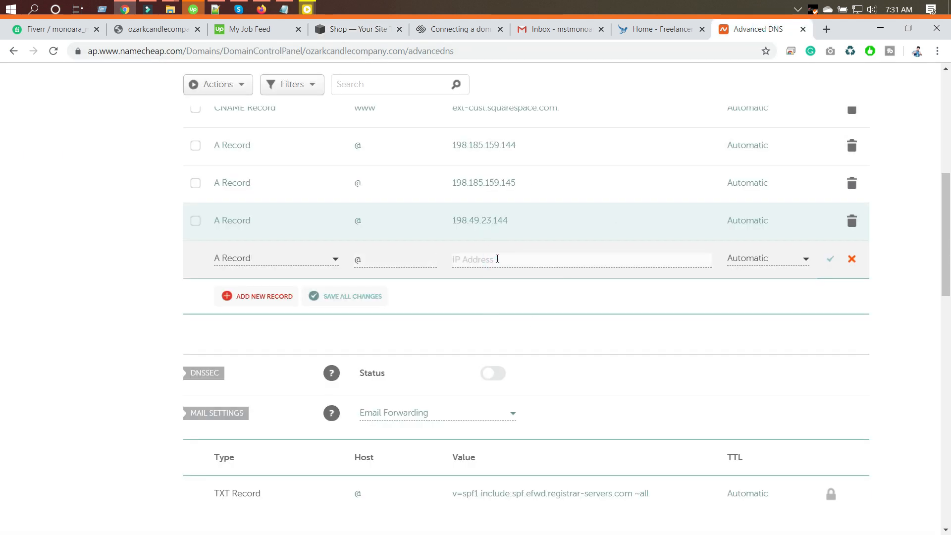
left_click(830, 259)
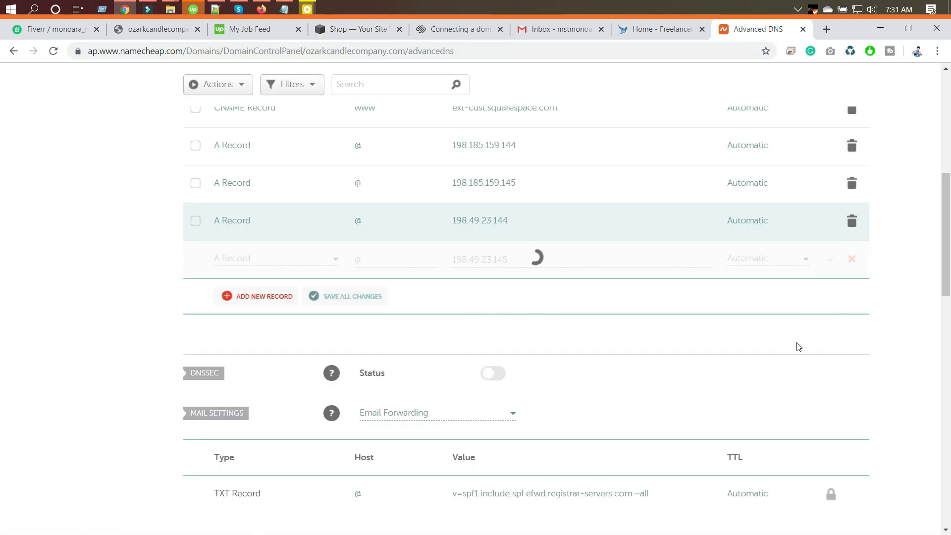
mouse_move(506, 294)
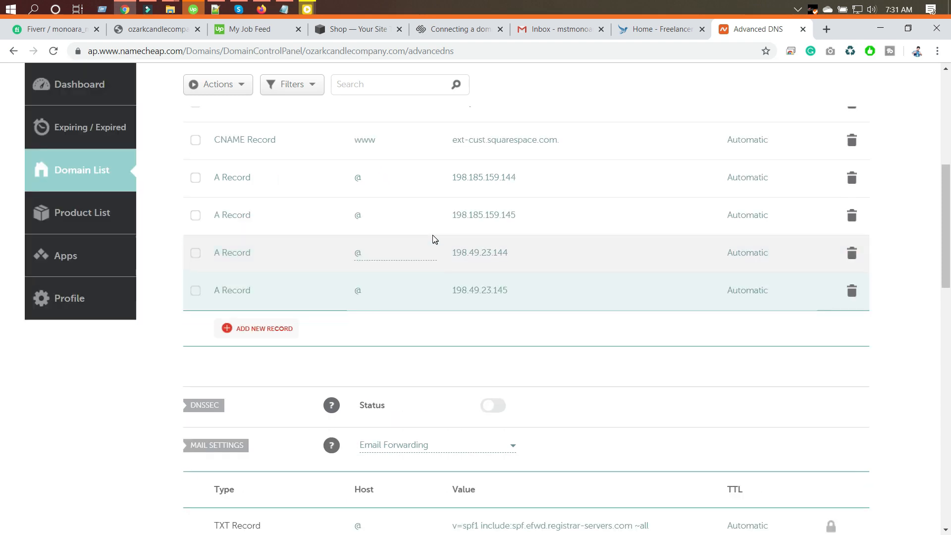
Refresh Squarespace's DNS check repeatedly; www CNAME shows Correct, the A records still unverified.
left_click(351, 28)
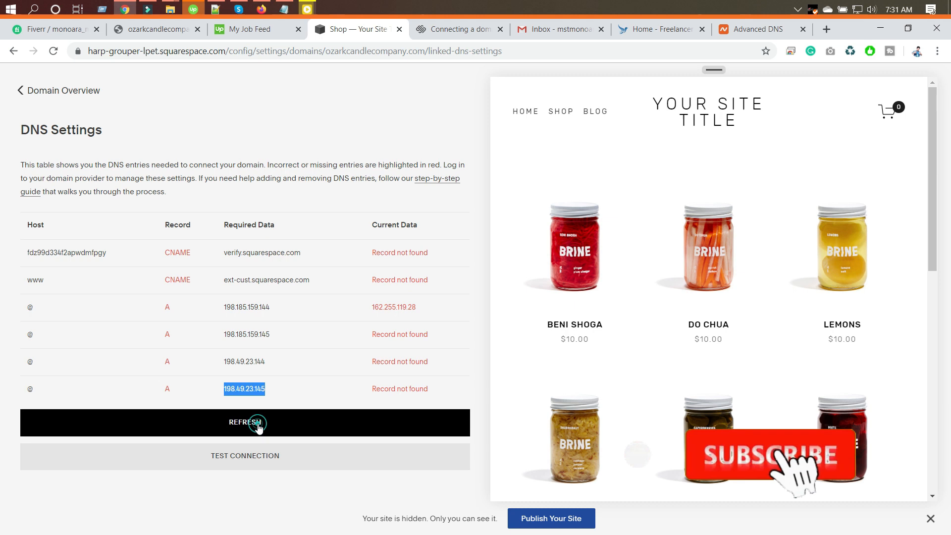
left_click(245, 423)
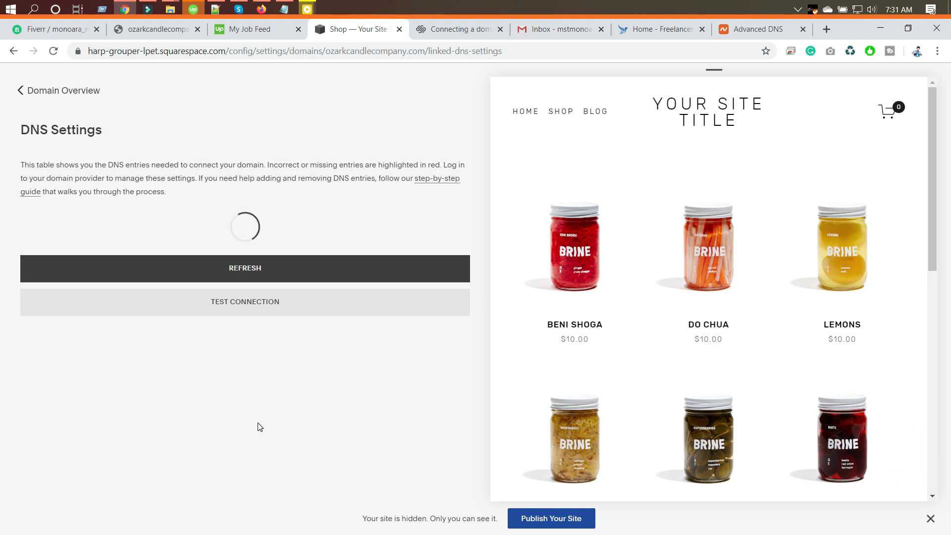
left_click(244, 268)
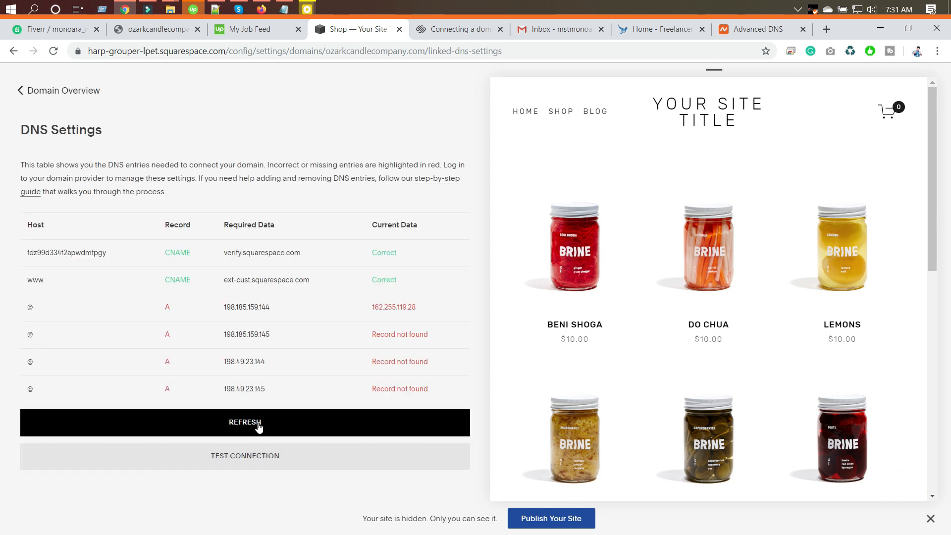
mouse_move(404, 260)
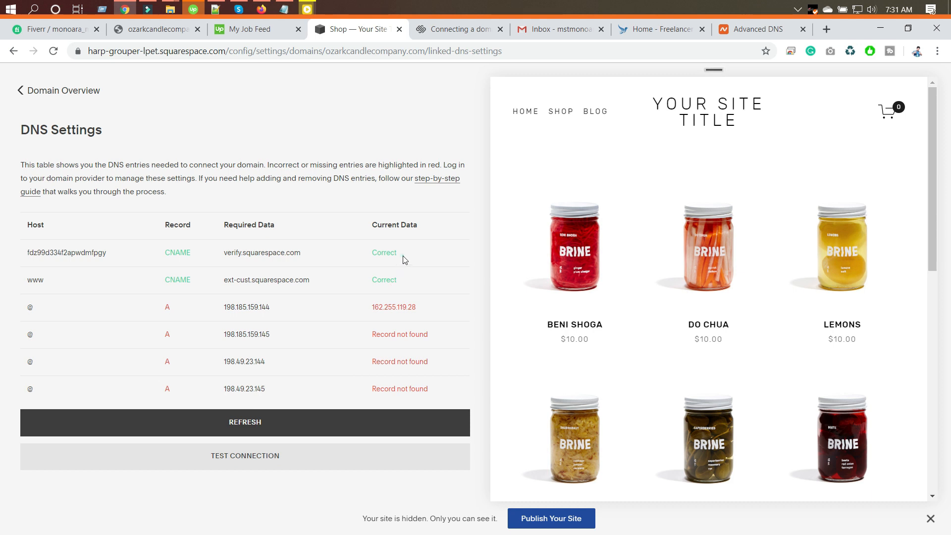
double_click(384, 253)
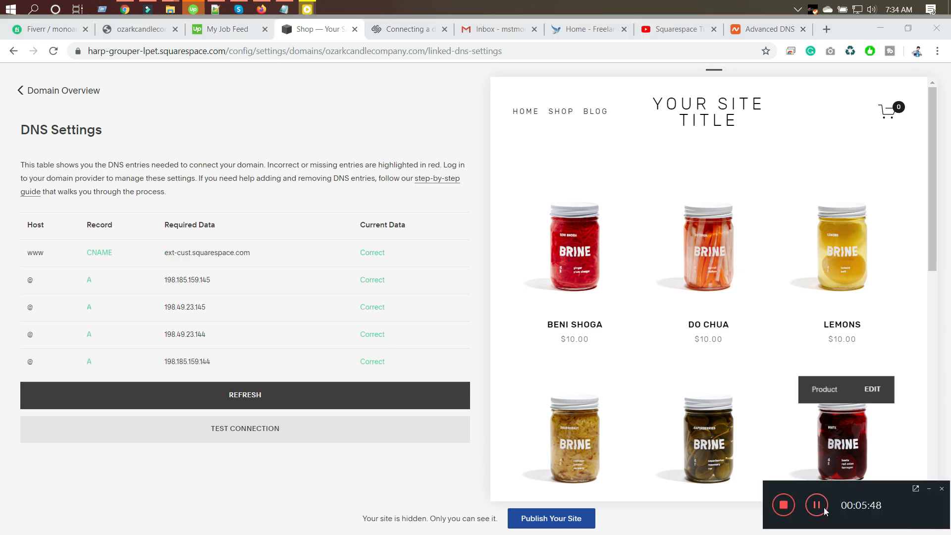
left_click(245, 395)
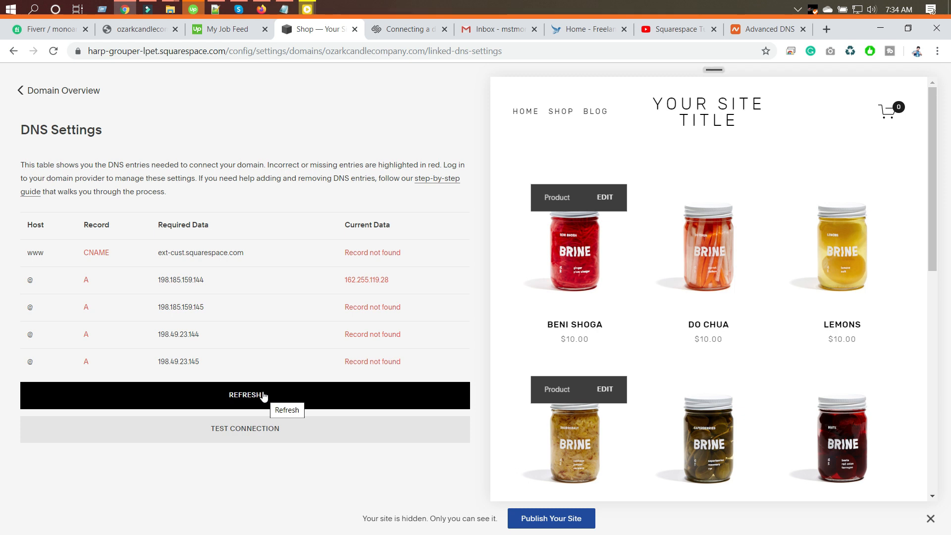
mouse_move(340, 285)
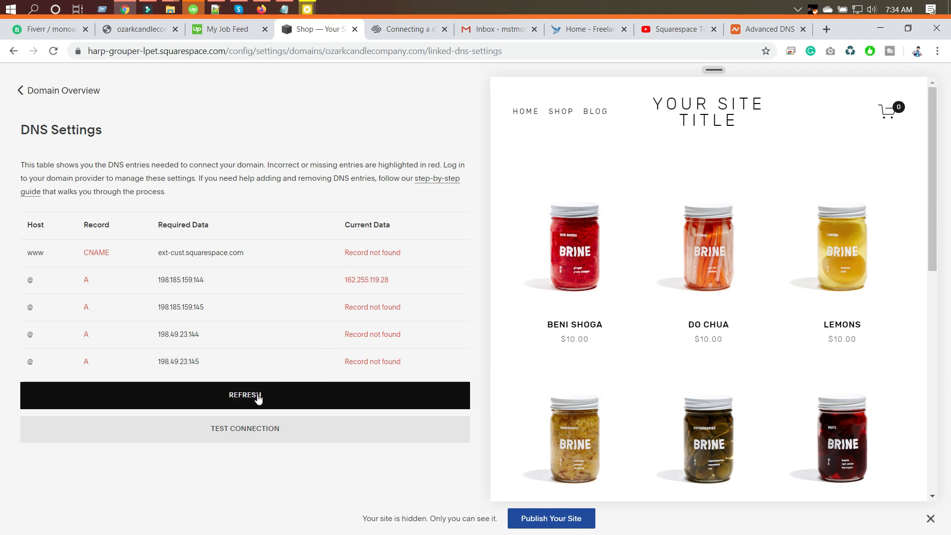
left_click(244, 395)
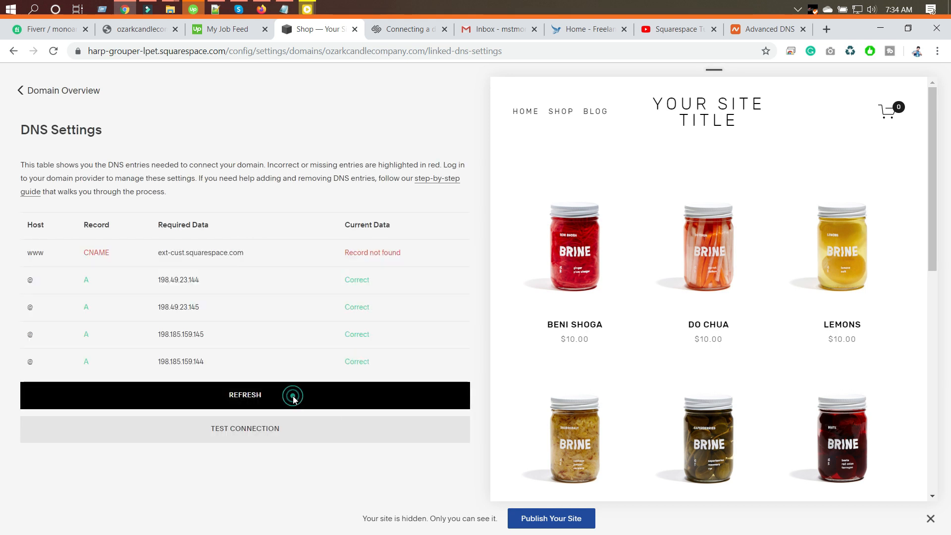
left_click(244, 395)
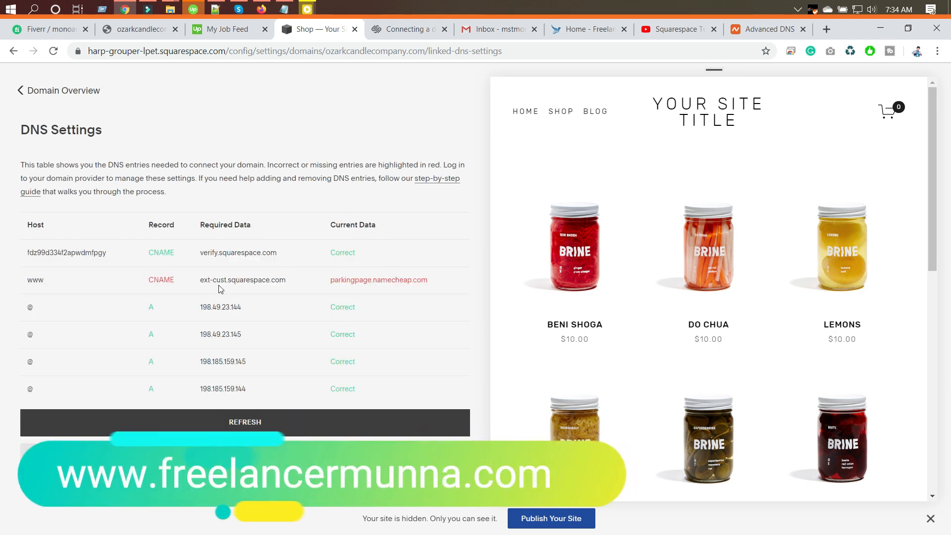
left_click(245, 422)
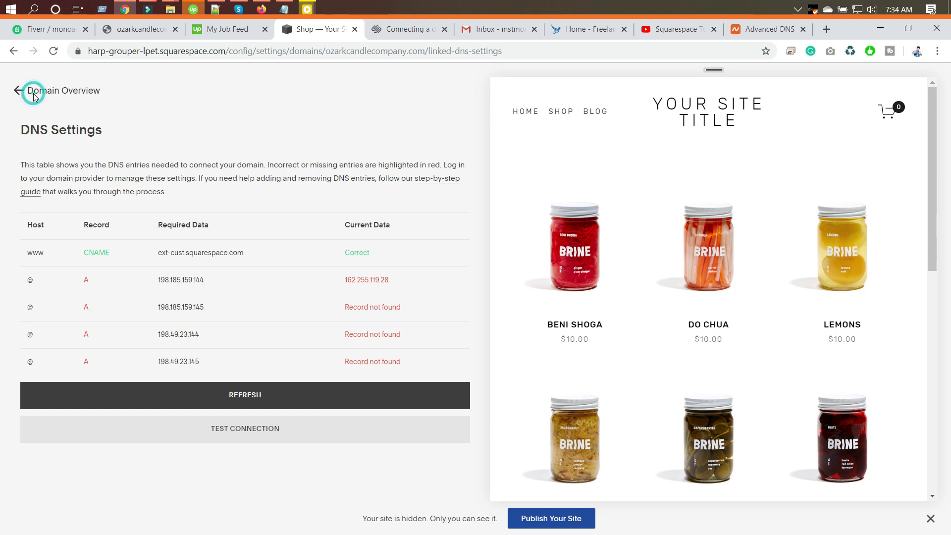
Navigate back from the domain overview to the site Settings panel.
left_click(17, 90)
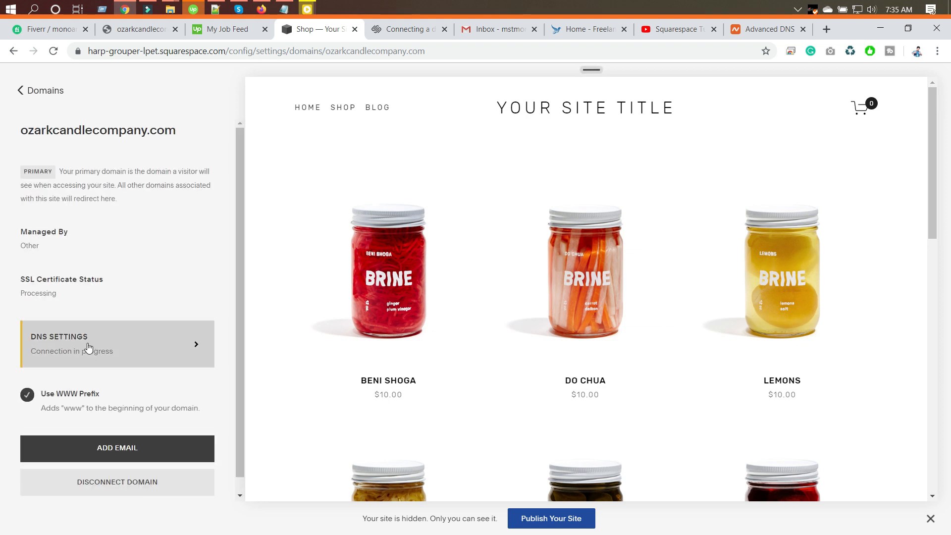
mouse_move(106, 366)
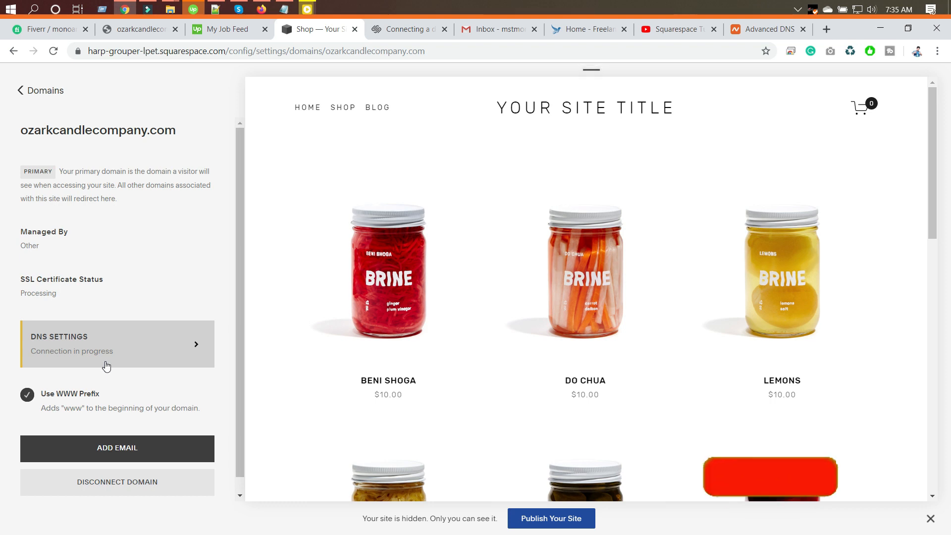
left_click(40, 90)
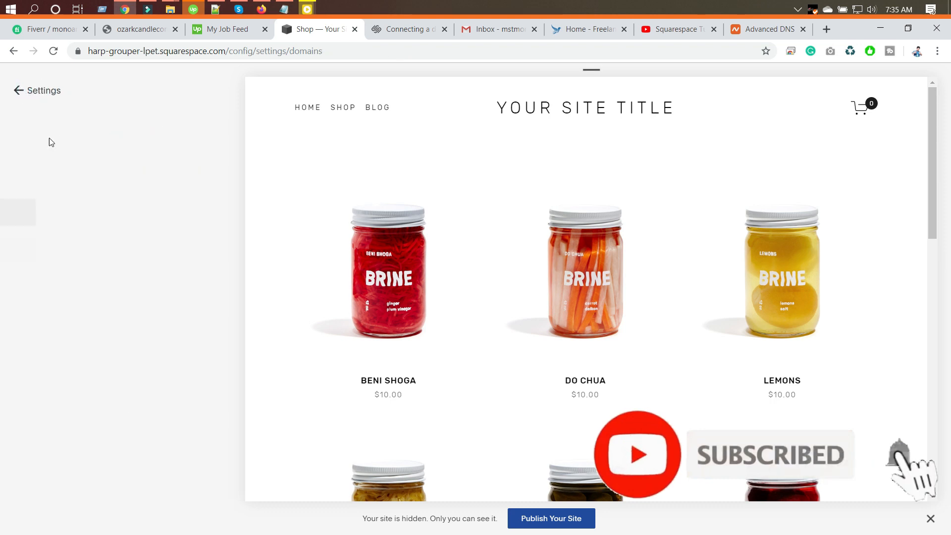
left_click(43, 94)
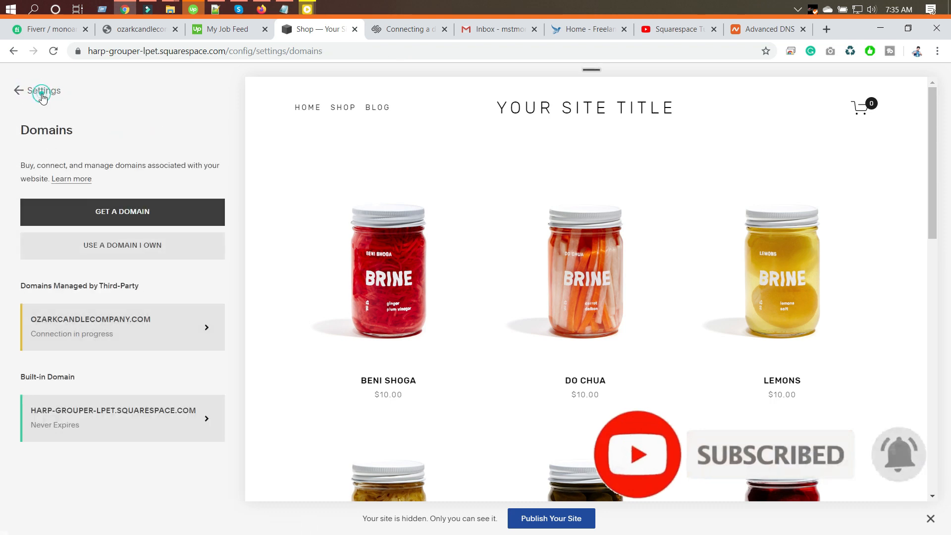
left_click(44, 91)
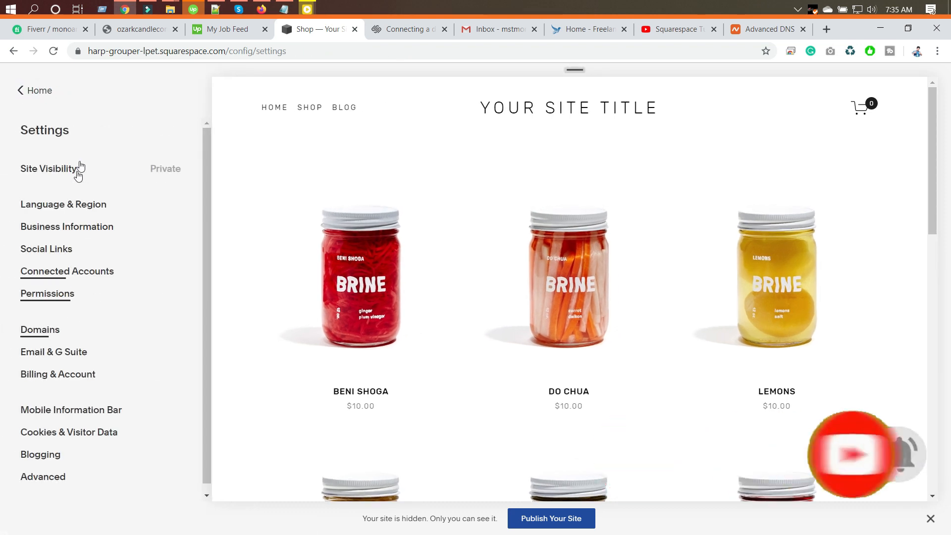
Switch Site Visibility to Public, copy the live site address and dismiss the site-is-live notice.
left_click(49, 168)
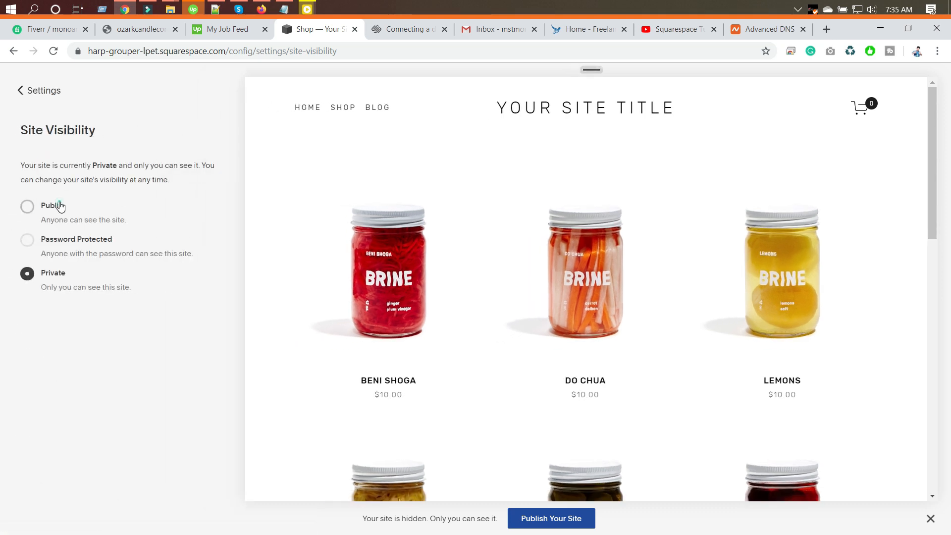
left_click(27, 206)
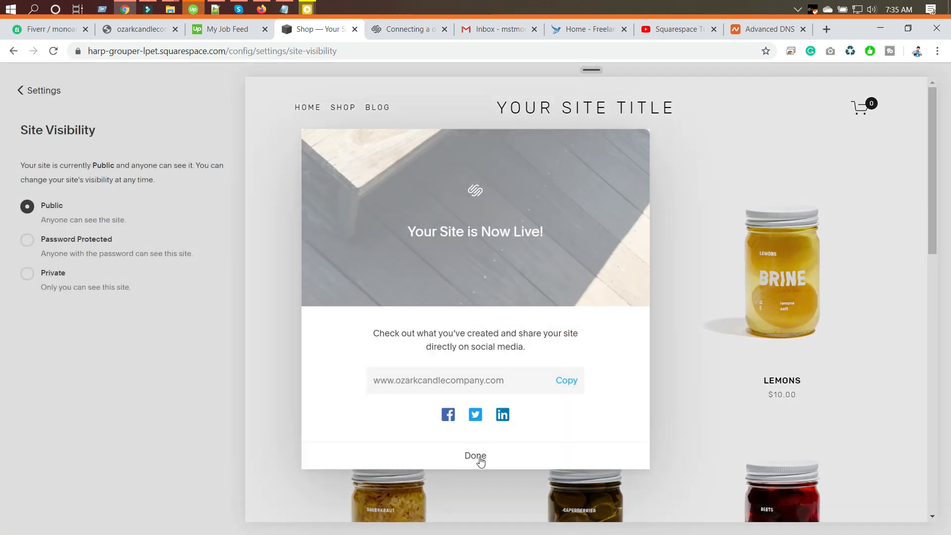
left_click(566, 380)
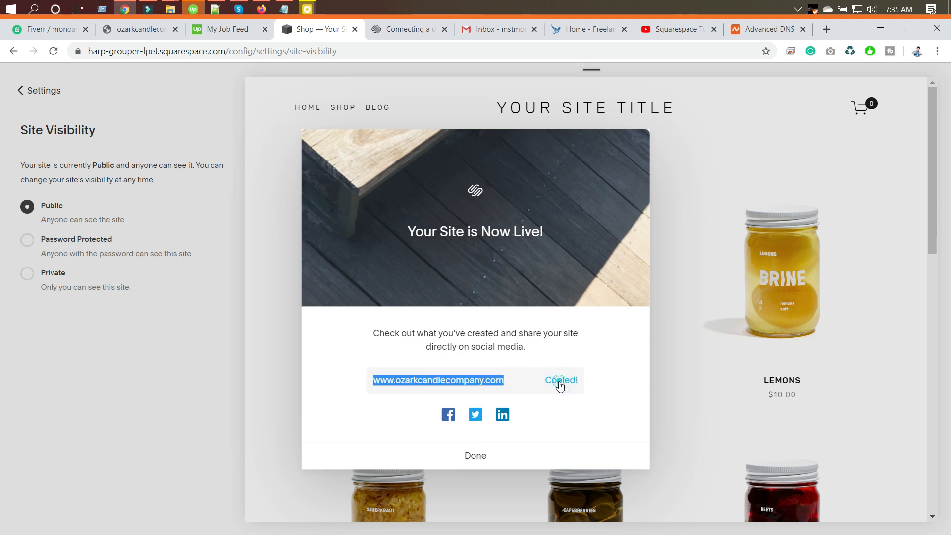
left_click(475, 456)
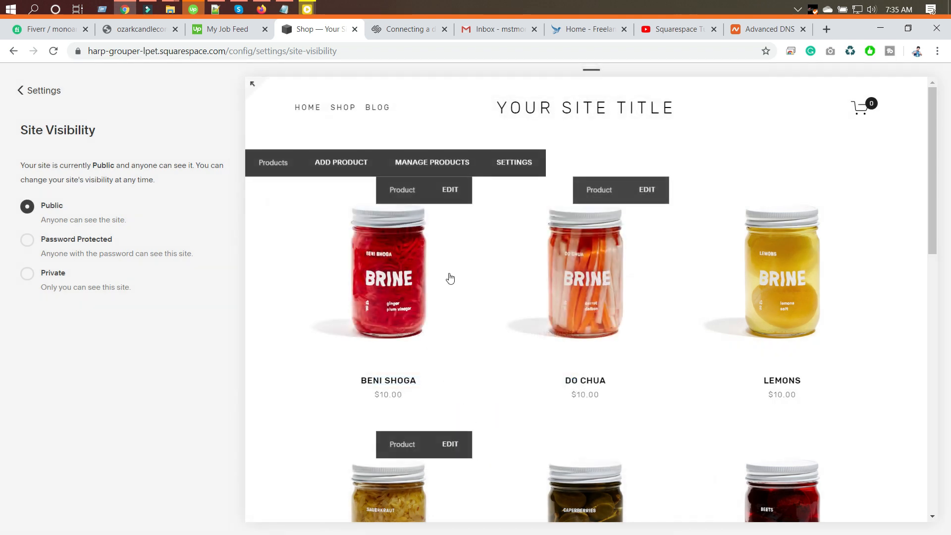
Load ozarkcandlecompany.com in a new tab and scroll through the storefront to confirm it opens.
left_click(826, 29)
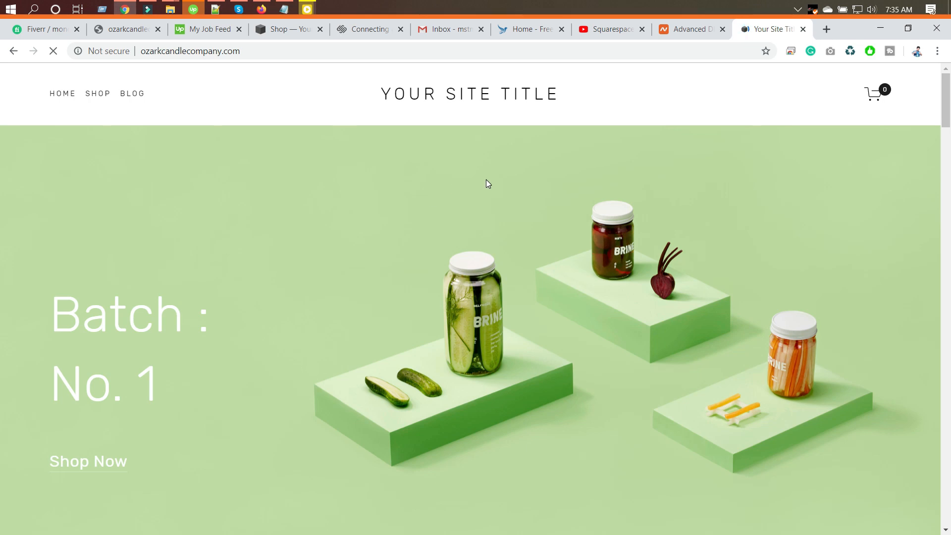
mouse_move(564, 159)
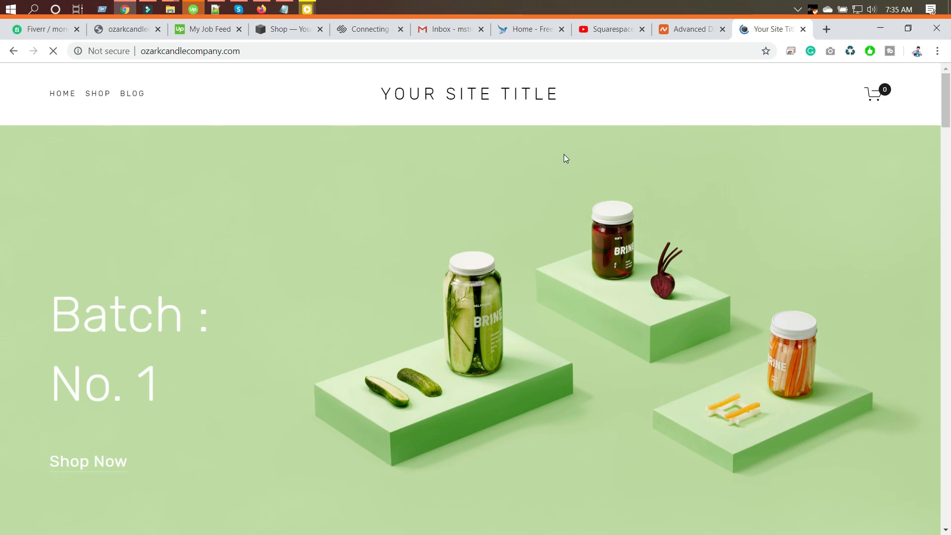
scroll("down", 3)
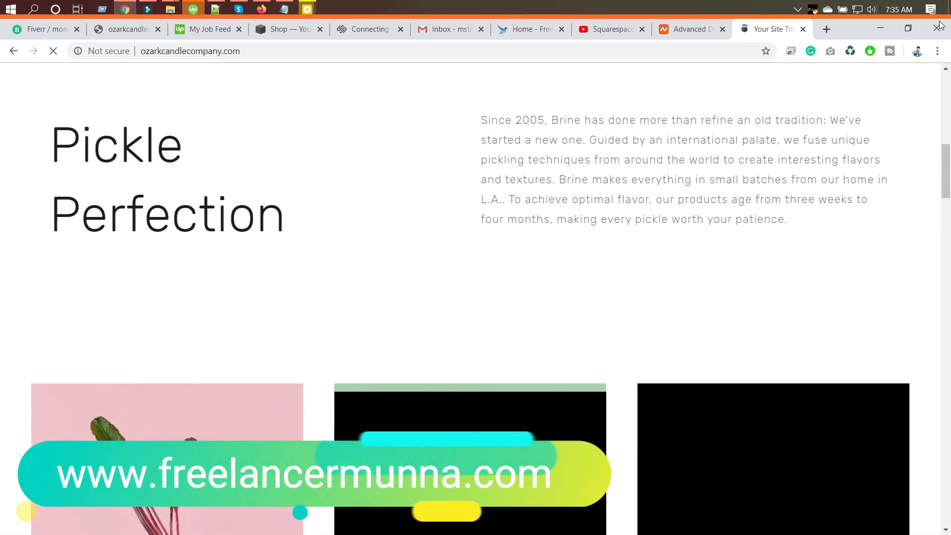
left_click(928, 9)
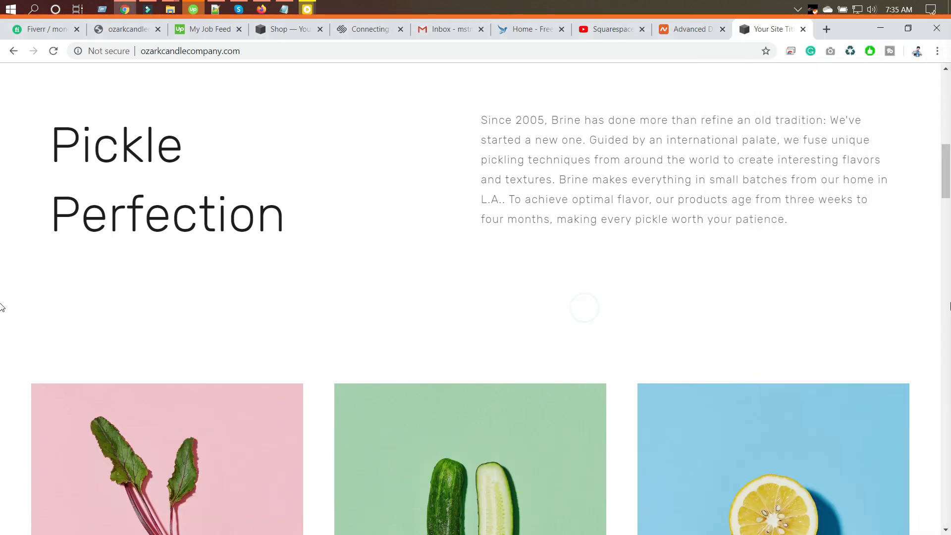
scroll("up", 3)
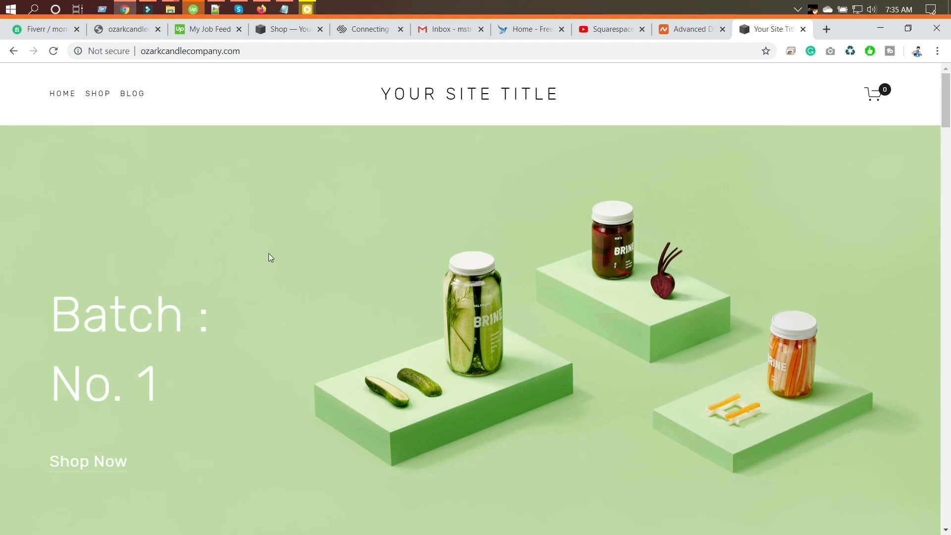
scroll("down", 3)
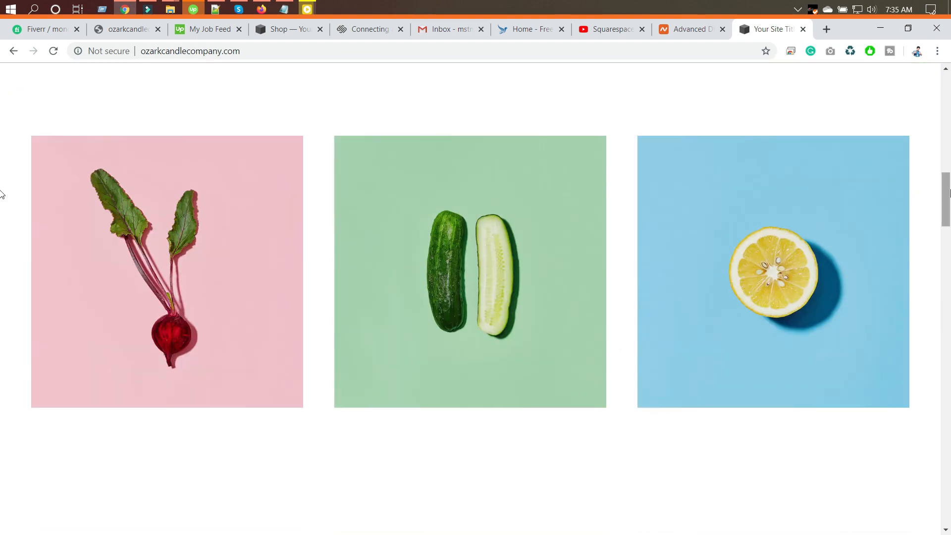
scroll("down", 3)
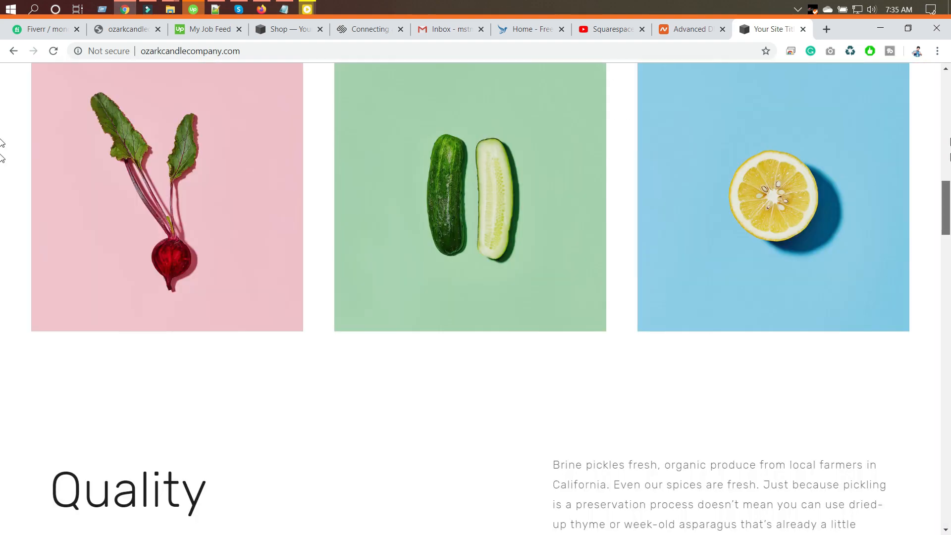
scroll("up", 3)
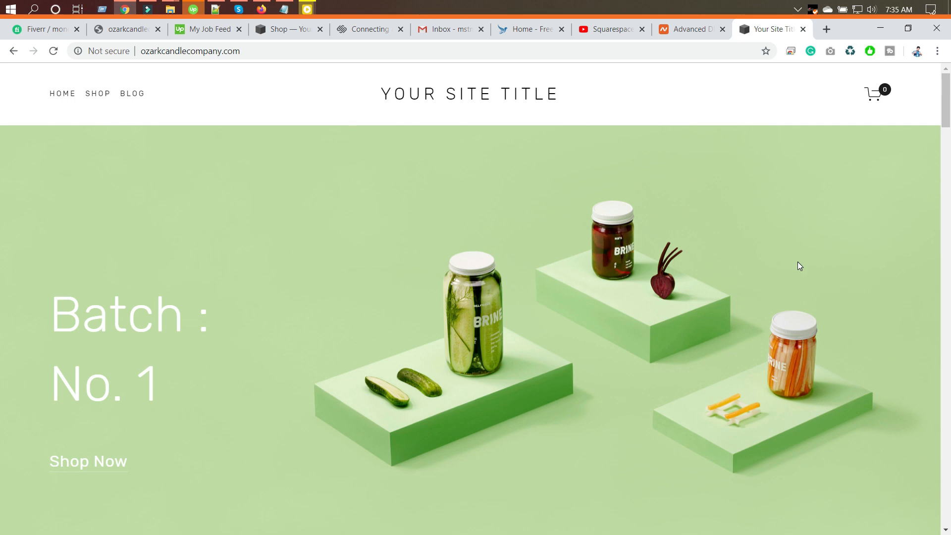